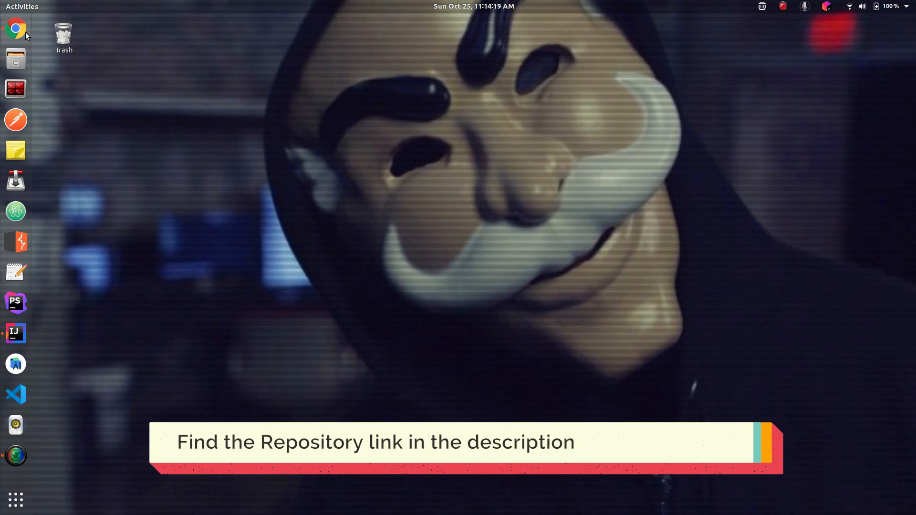
Launch Chrome and enter the address start.spring.io.
left_click(16, 29)
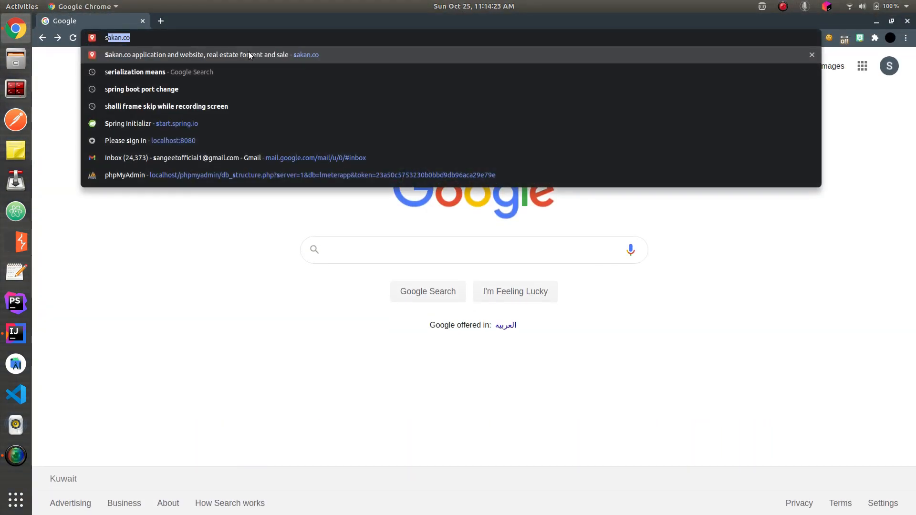
type("start.spring.io")
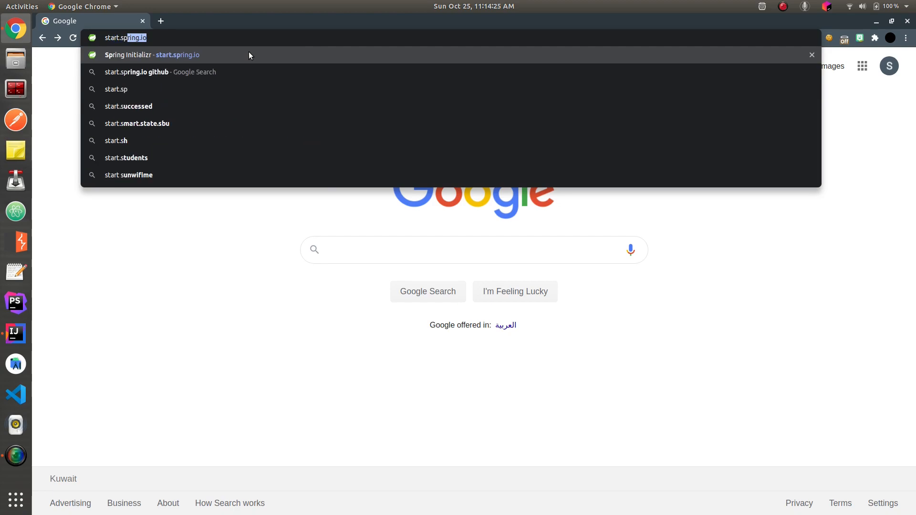
Load Spring Initializr and set the project artifact to authentication.
left_click(151, 54)
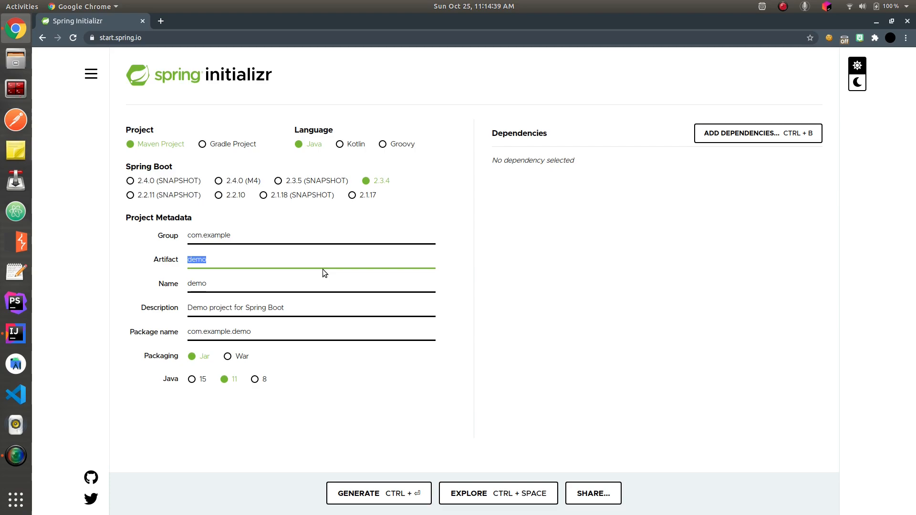
type("authen")
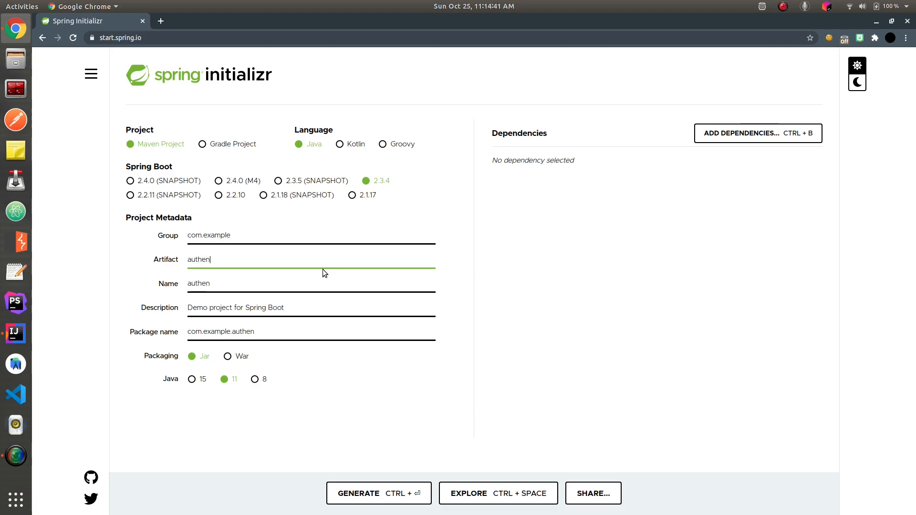
type("tication")
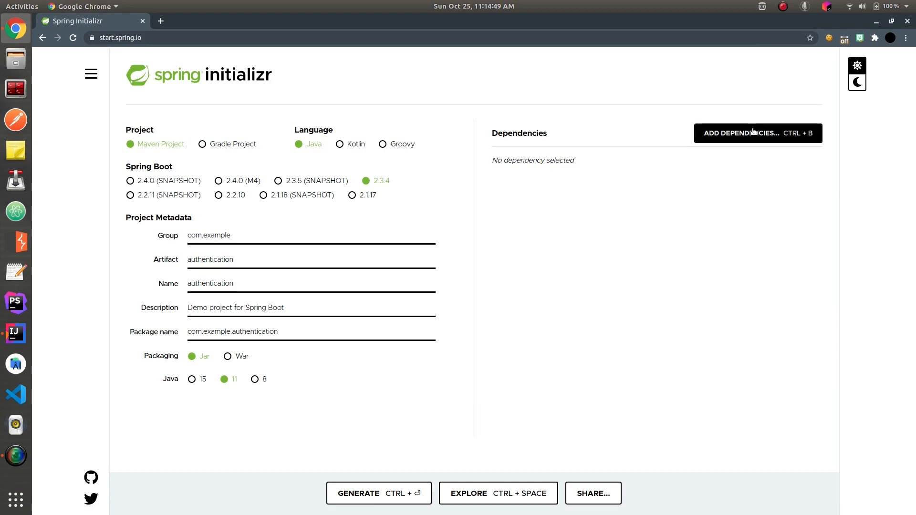
Add Spring Web, Spring Data JPA and H2 Database dependencies and generate the project zip.
left_click(756, 132)
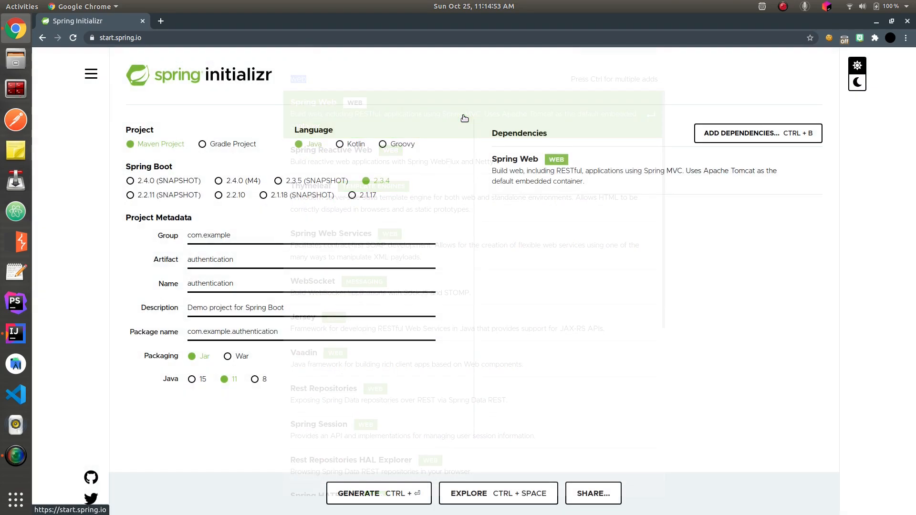
type("jpl")
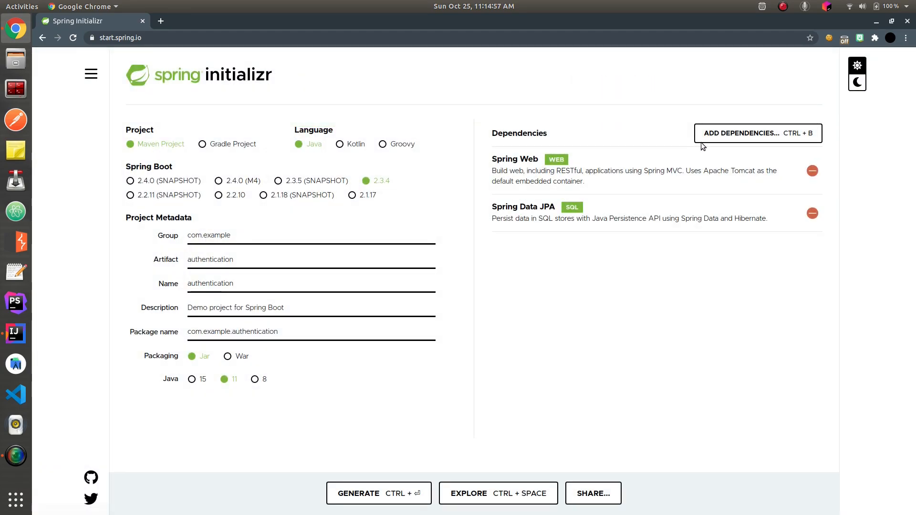
left_click(757, 132)
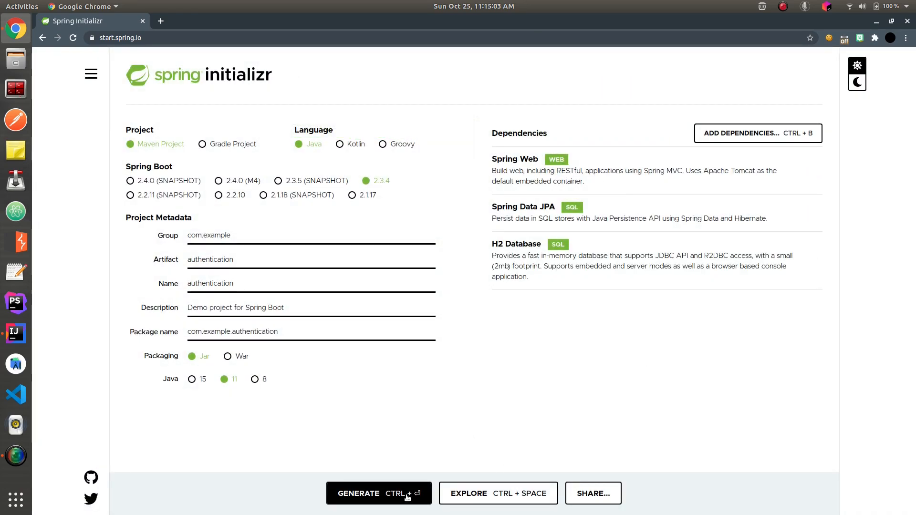
left_click(358, 493)
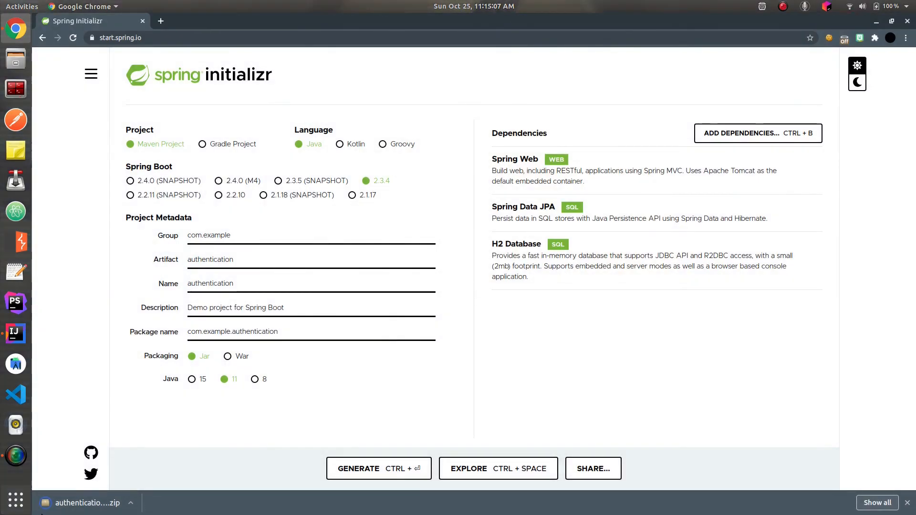
Extract the authentication folder from the zip onto the Desktop.
right_click(65, 73)
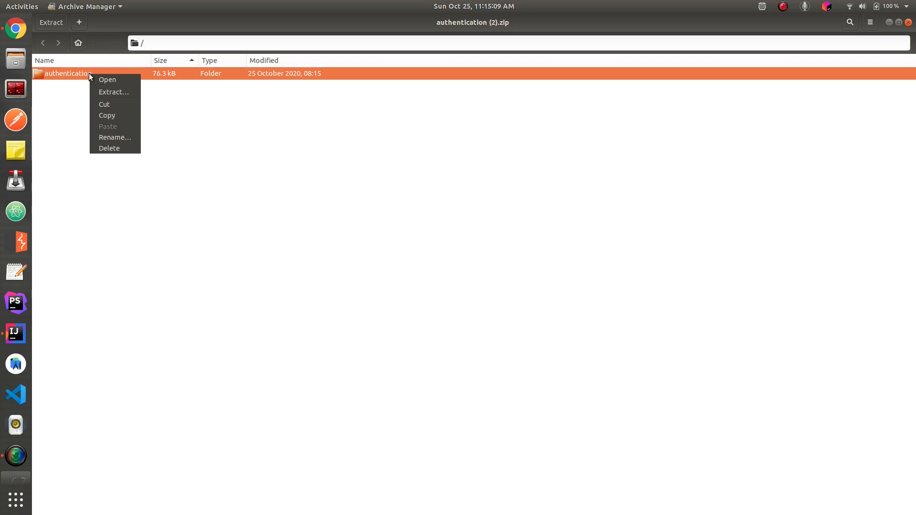
left_click(114, 92)
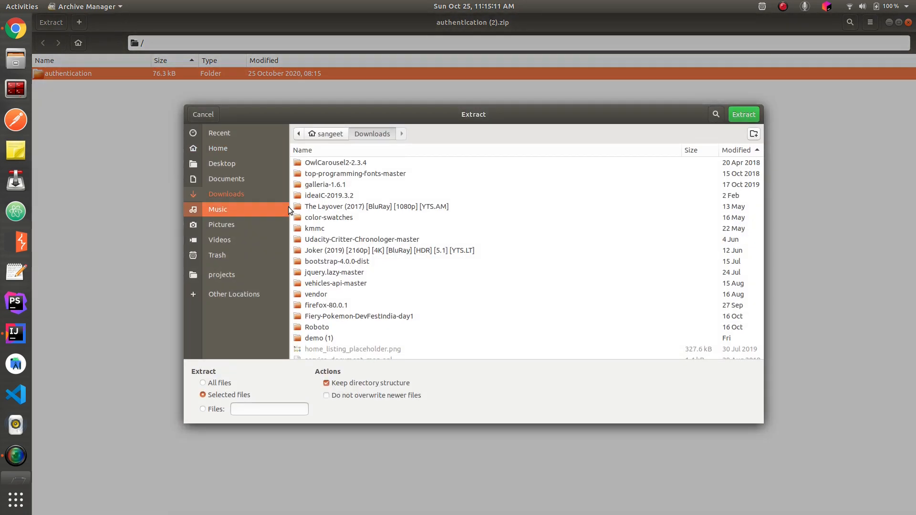
left_click(222, 164)
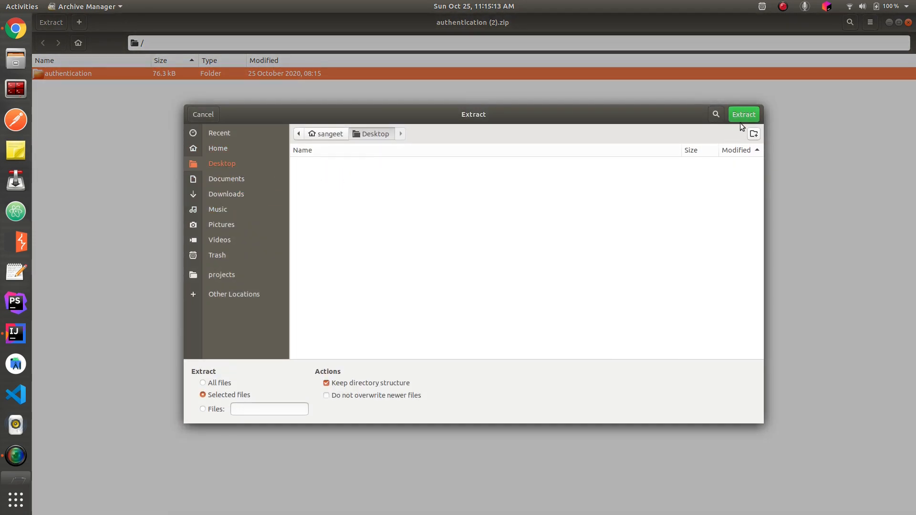
left_click(742, 114)
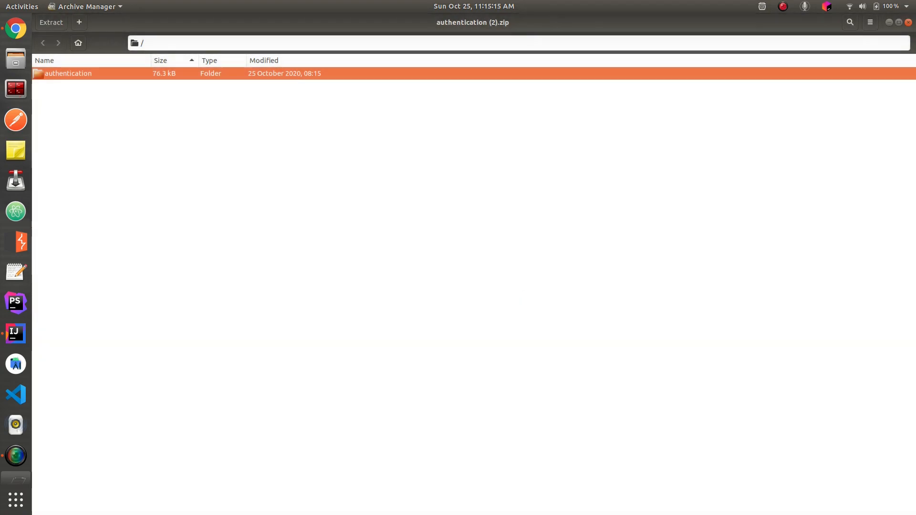
Choose to open the extracted project folder with another application.
right_click(160, 52)
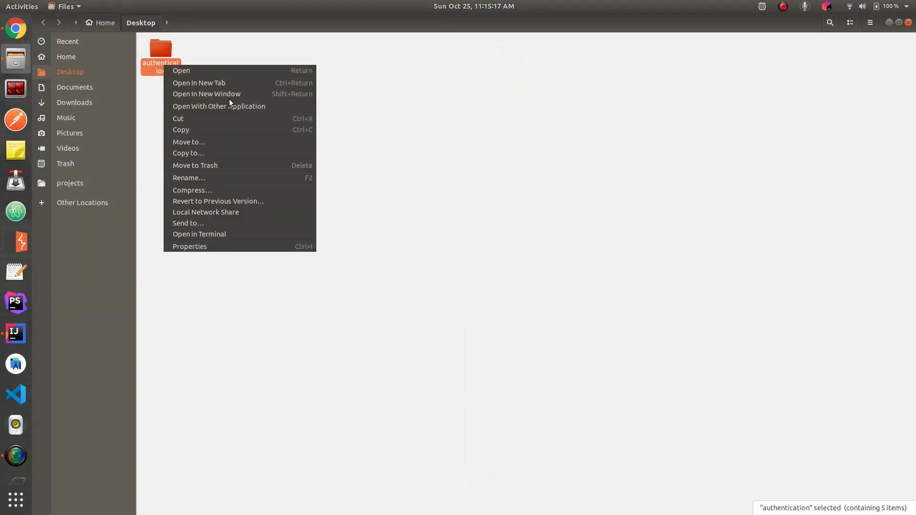
left_click(463, 216)
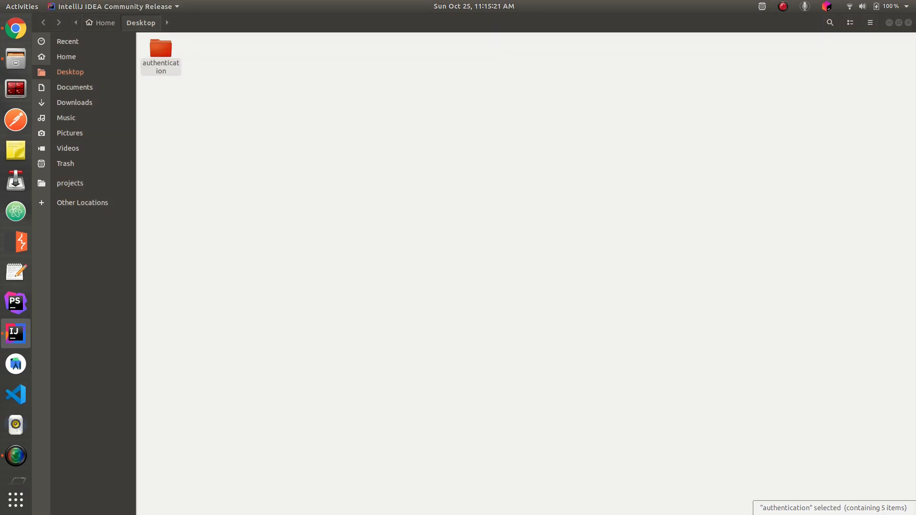
Open the authentication project in IntelliJ IDEA and expand its src folder.
double_click(160, 50)
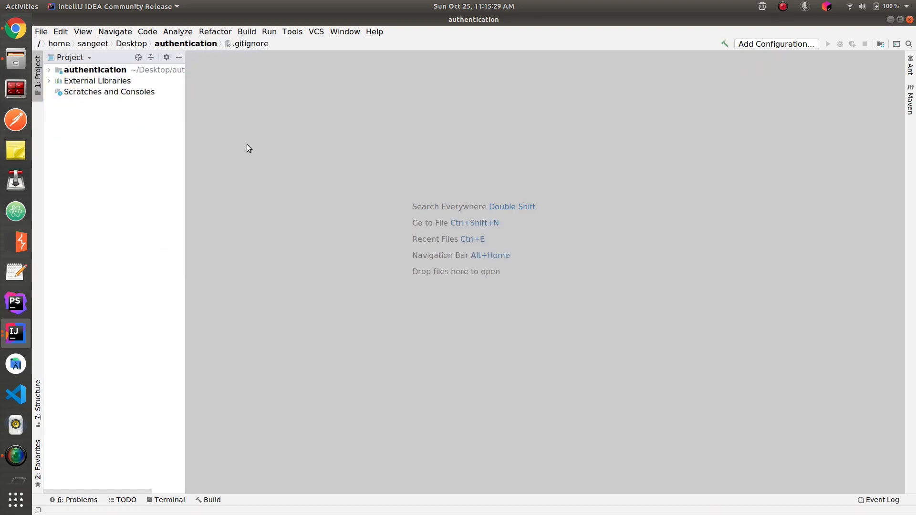
left_click(94, 70)
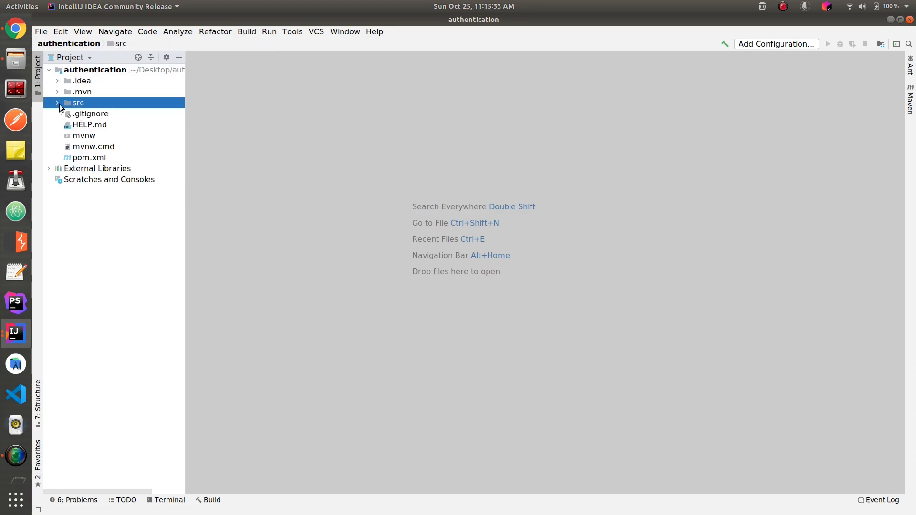
left_click(57, 103)
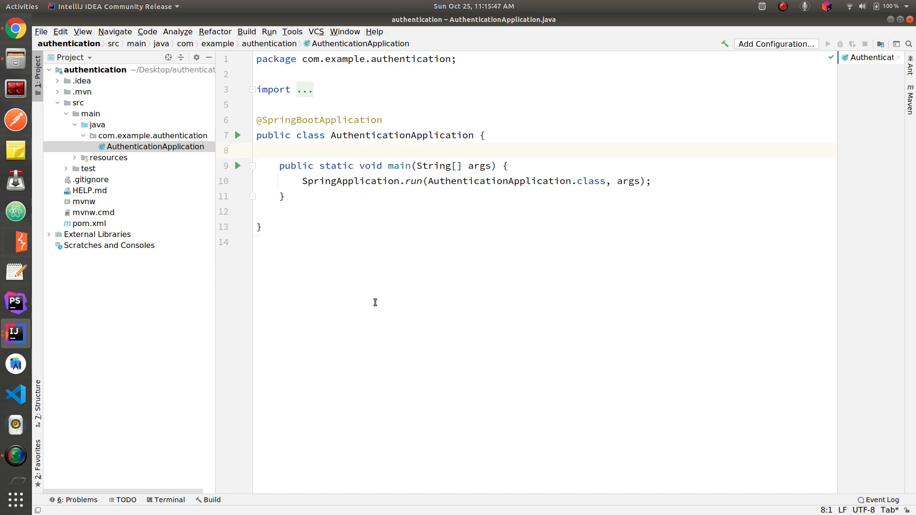
mouse_move(142, 157)
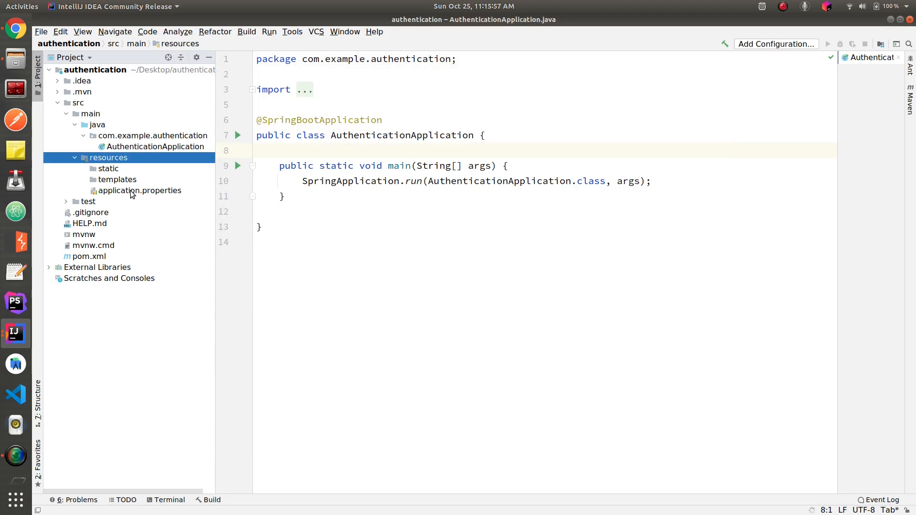
In application.properties add spring.h2.console.enabled=true.
double_click(139, 191)
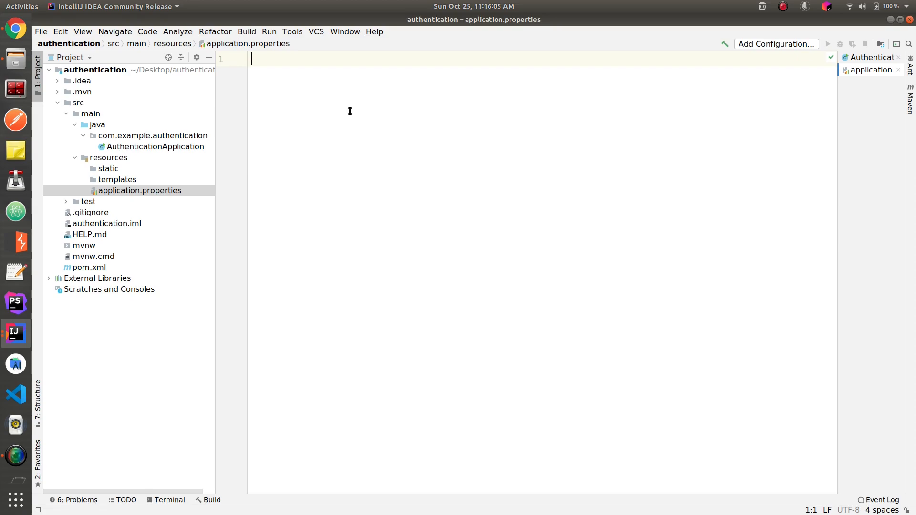
type("sp")
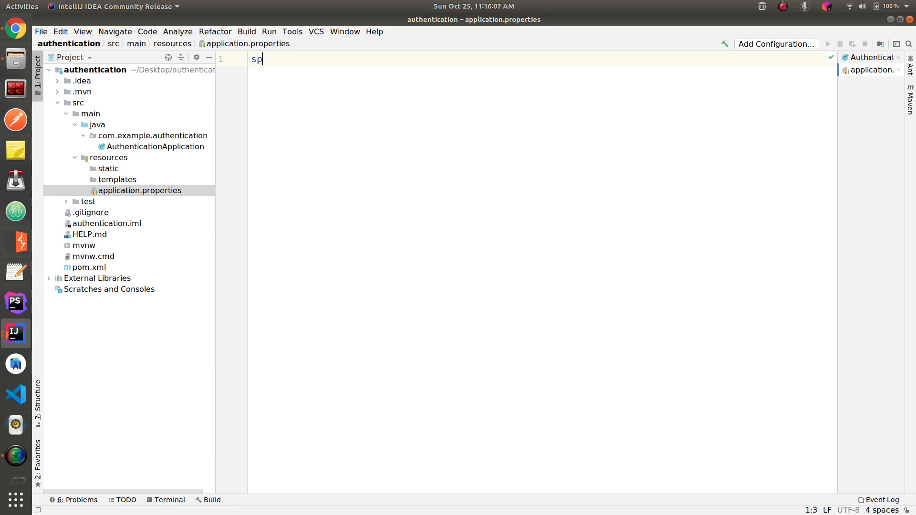
type("ring.")
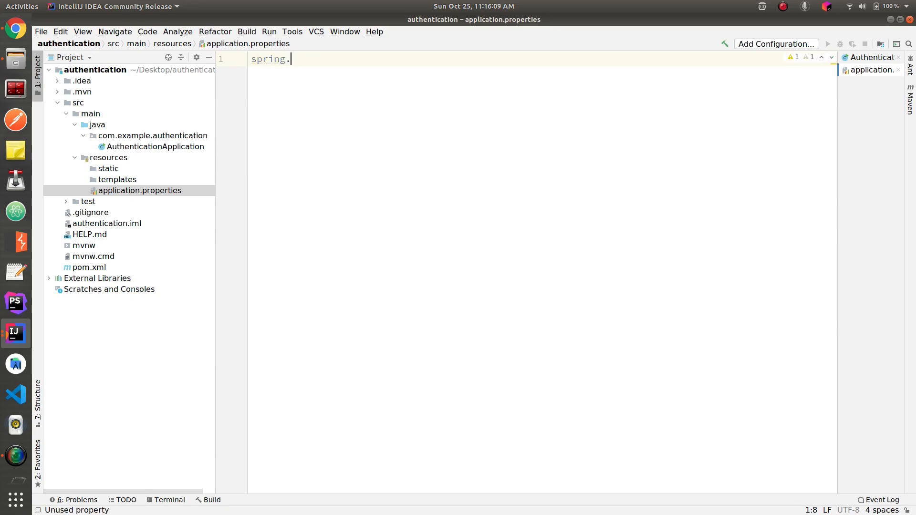
type("h2.console.ena")
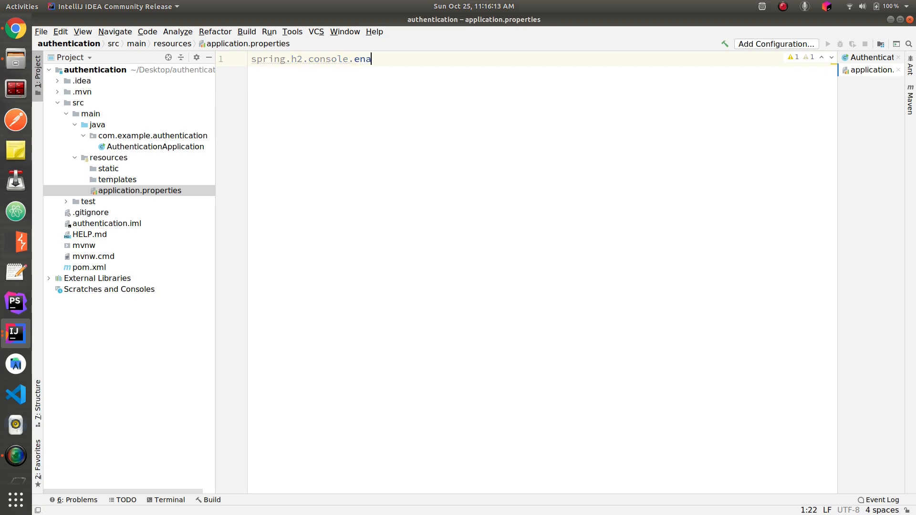
type("bled=true")
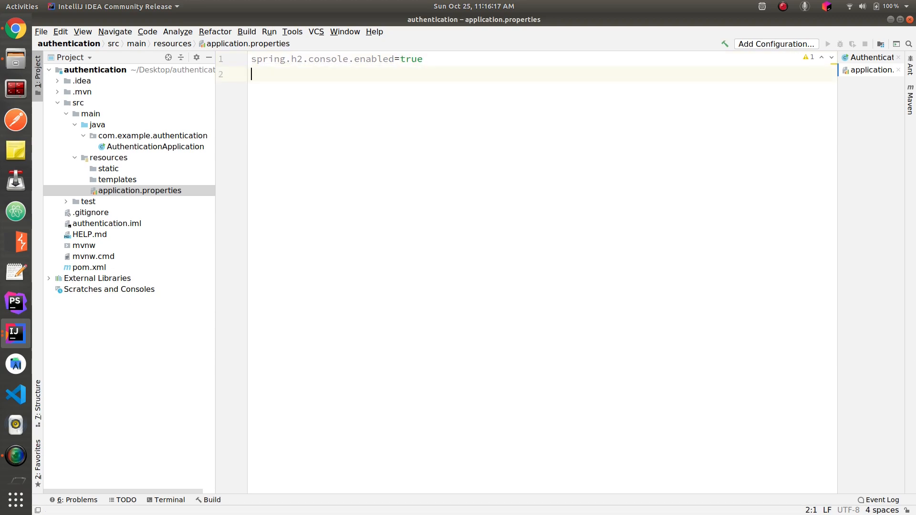
Add spring.h2.console.path=/h2 and begin a spring.datasource property.
type("spring.h")
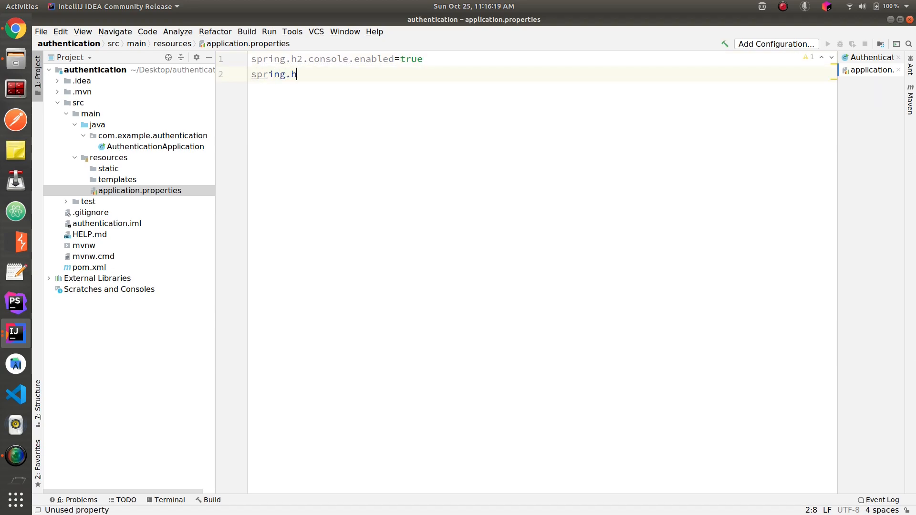
type("2.")
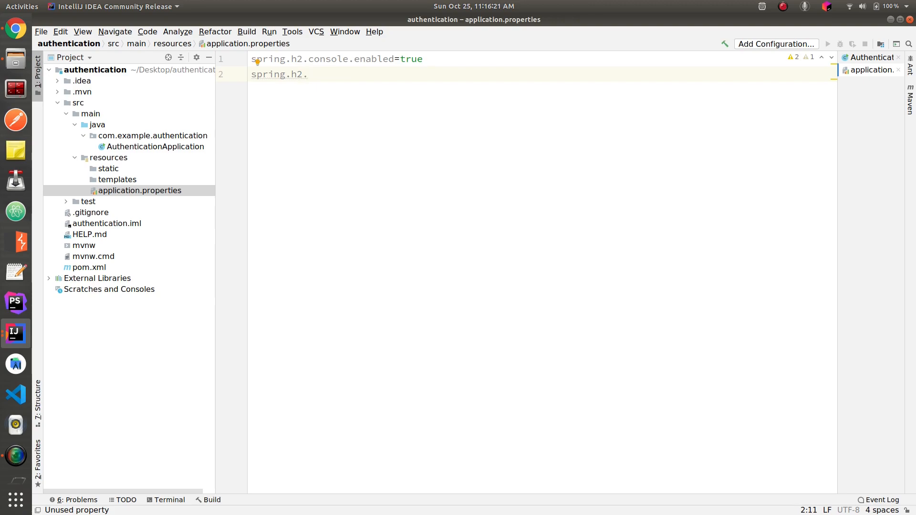
type("console.")
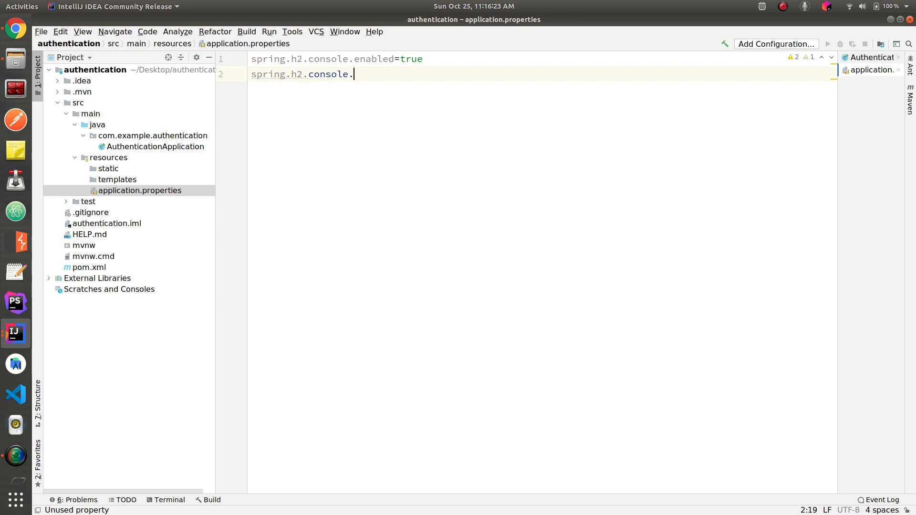
type("path=")
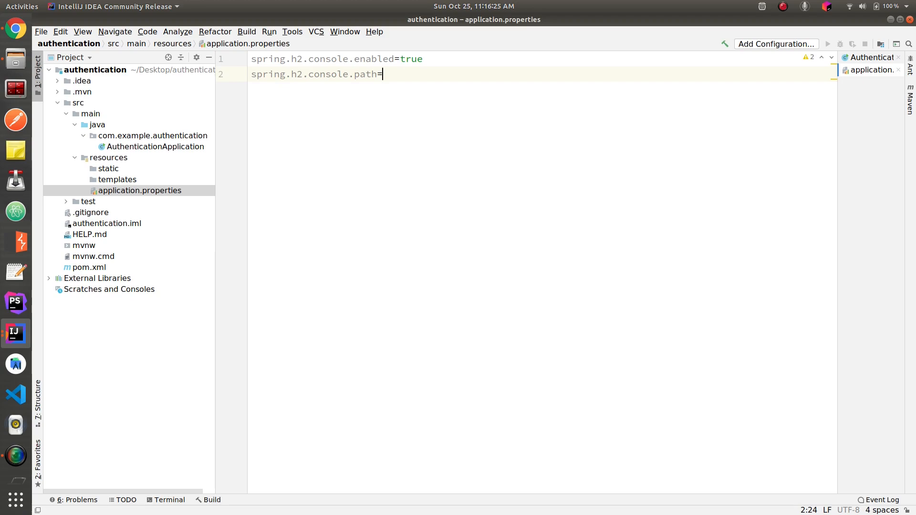
type("/h2")
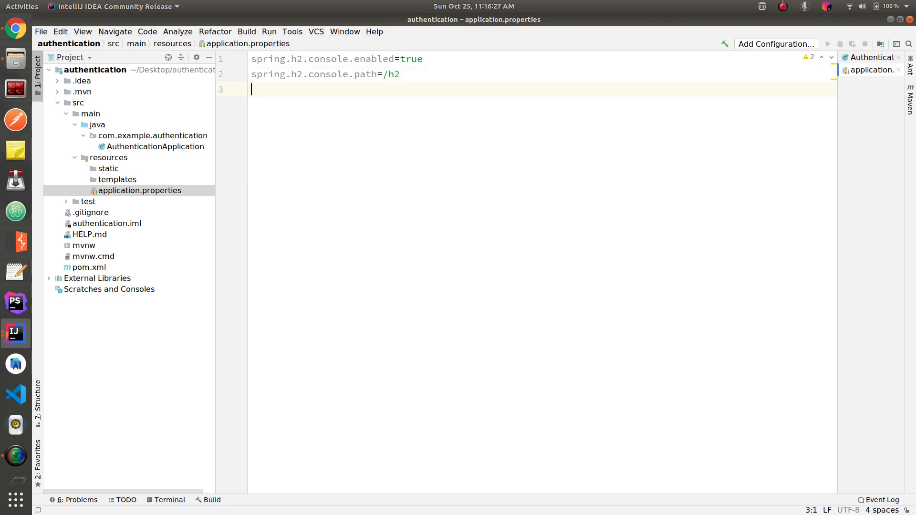
type("speing")
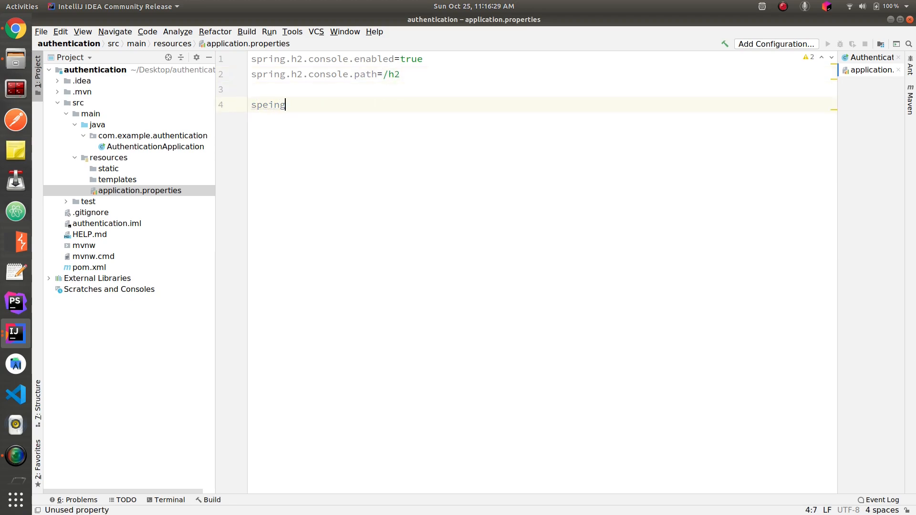
type("spring.")
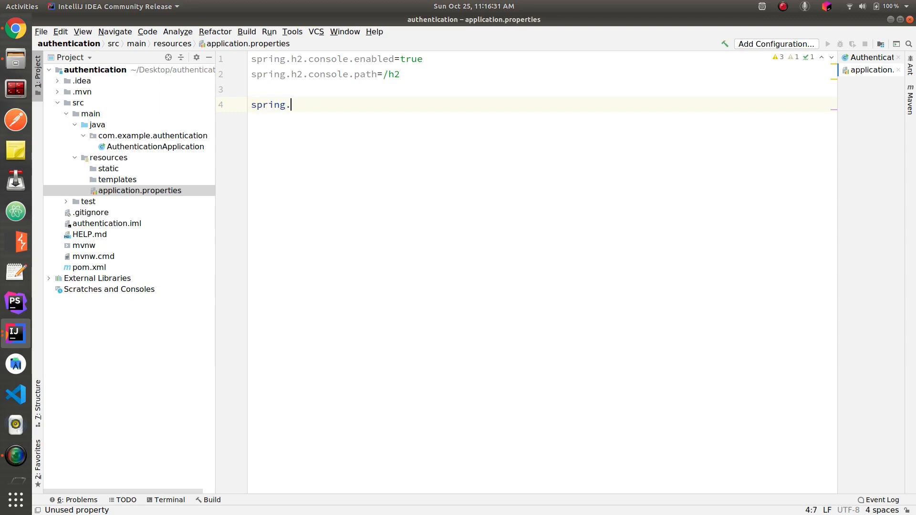
type("dataso")
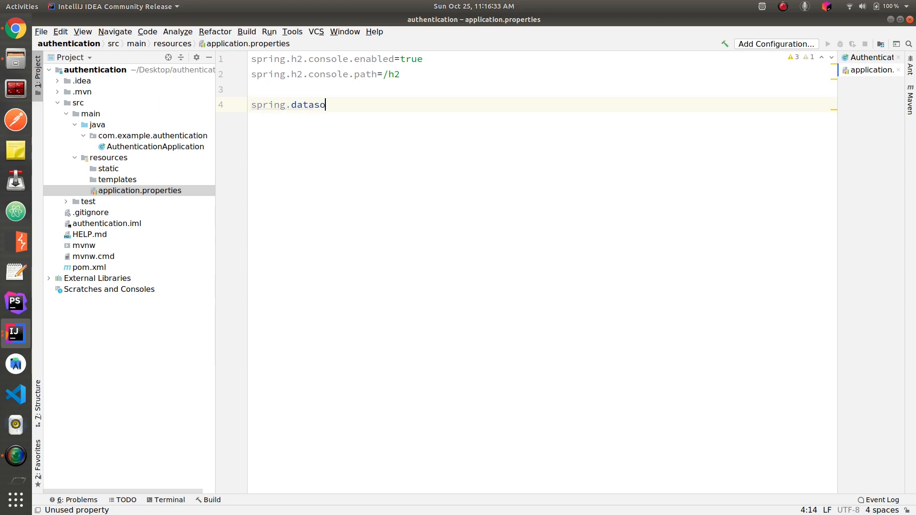
Complete spring.datasource.url=jdbc:h2:mem:springboot.
type("urce")
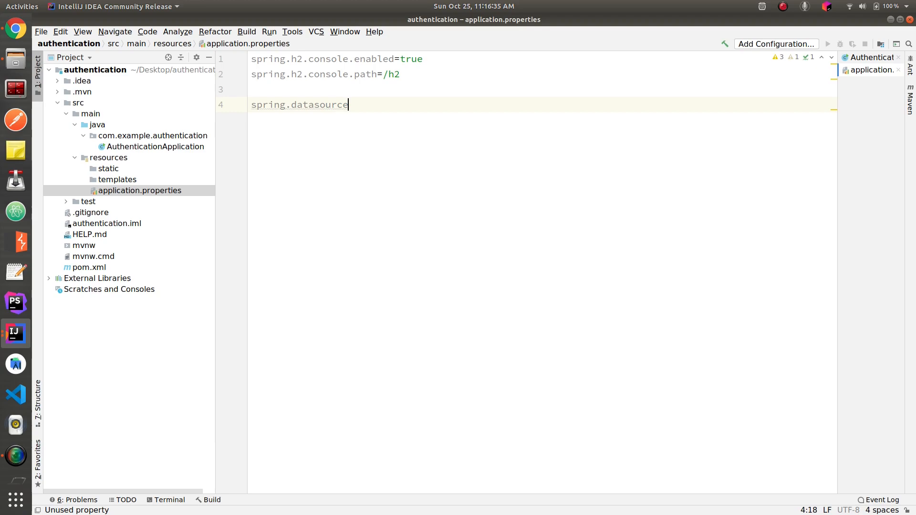
type(".url")
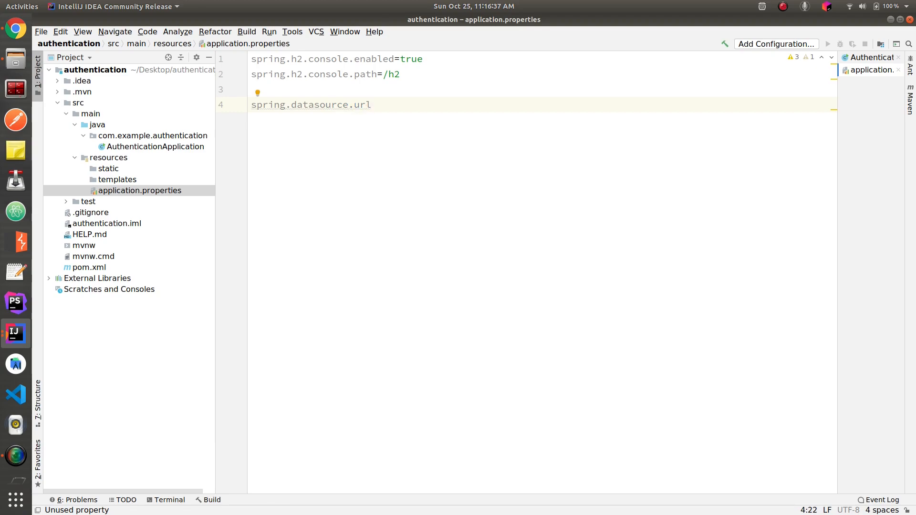
type("=jd")
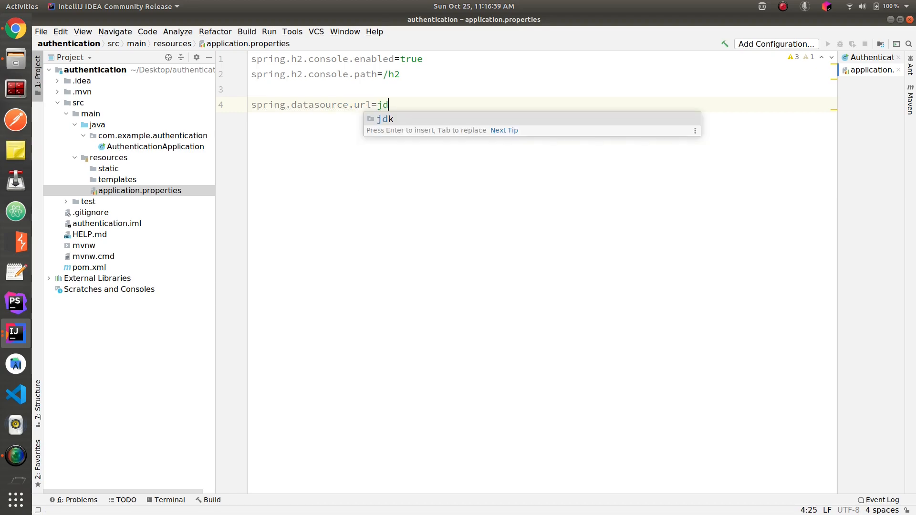
type("b")
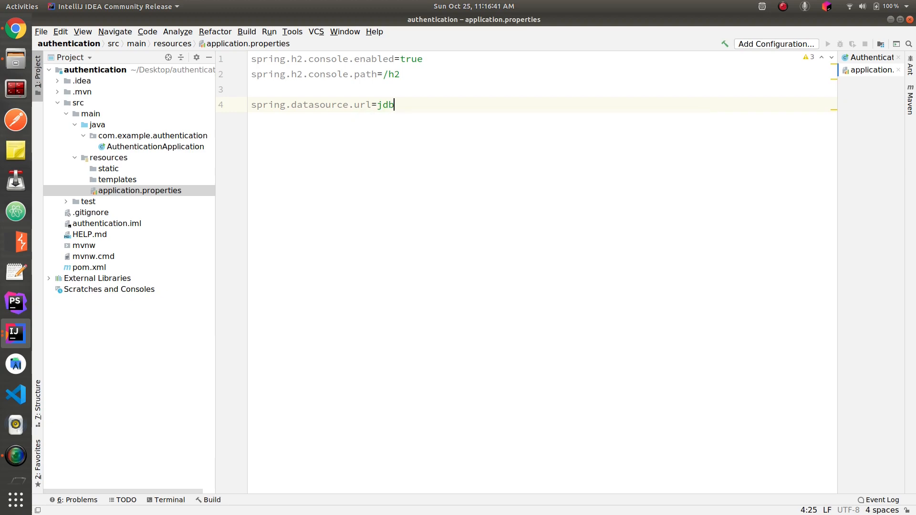
type("c:")
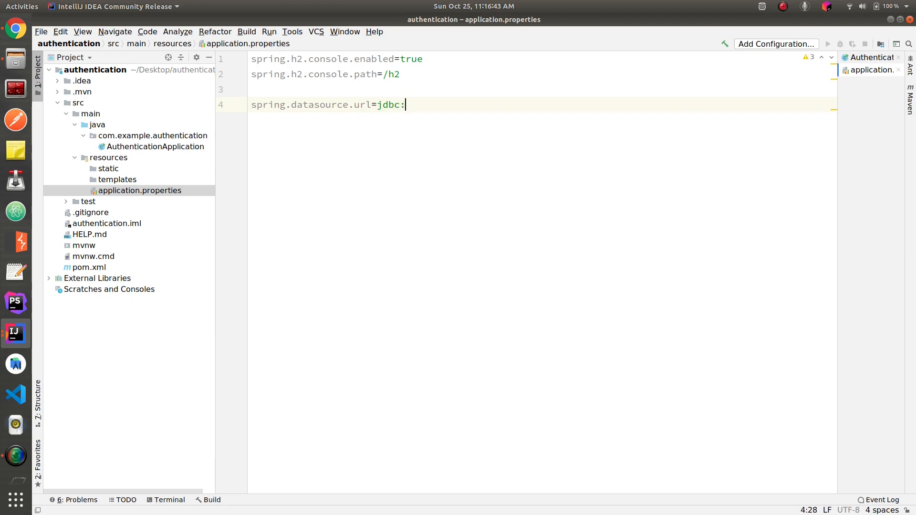
type("h2:")
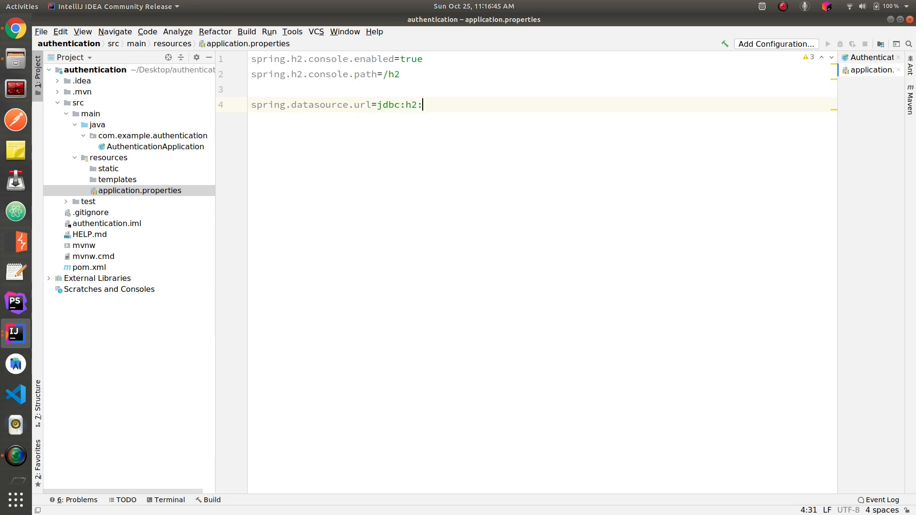
type("mem")
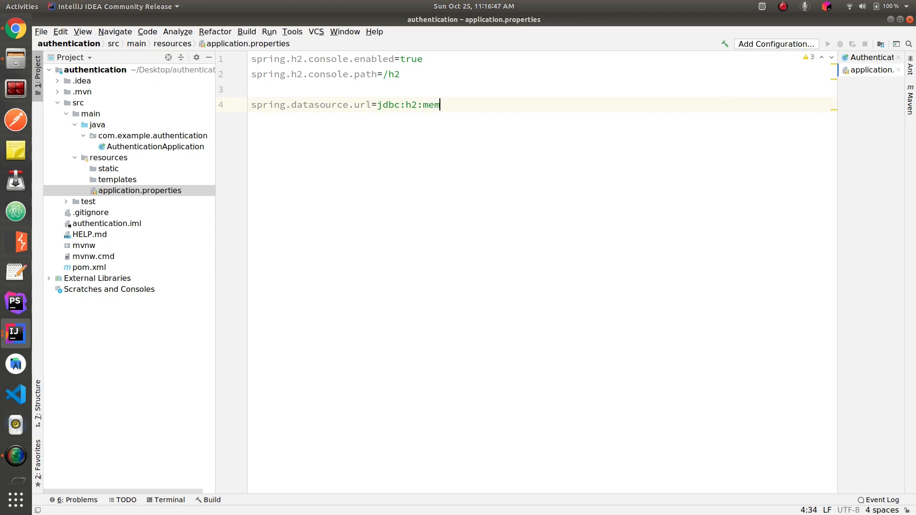
type(":")
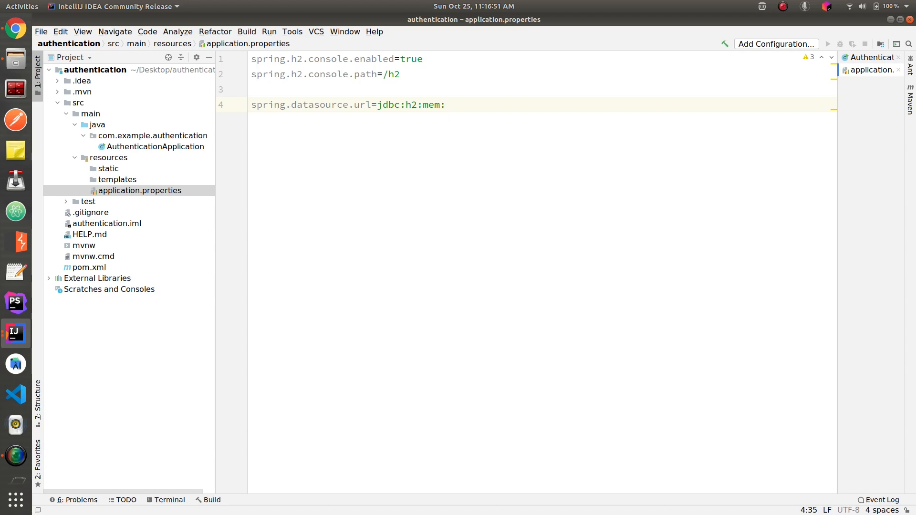
type("sp")
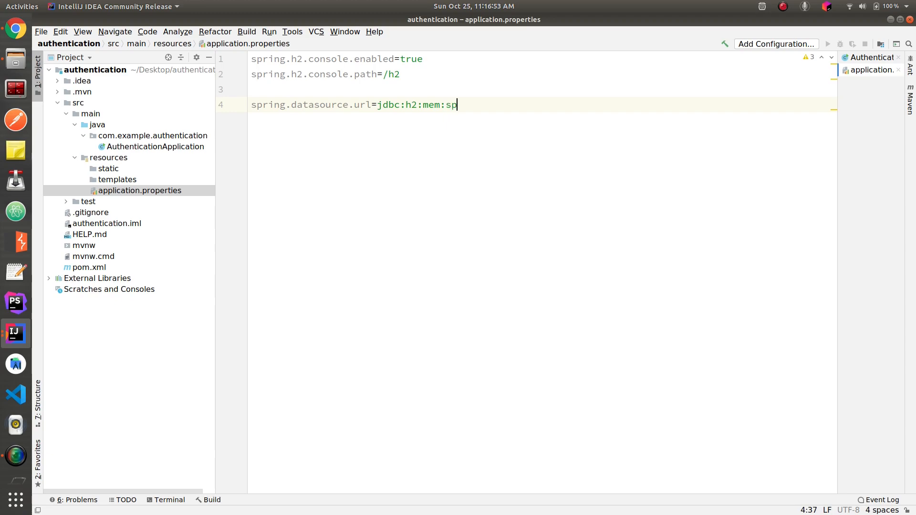
type("ringboot")
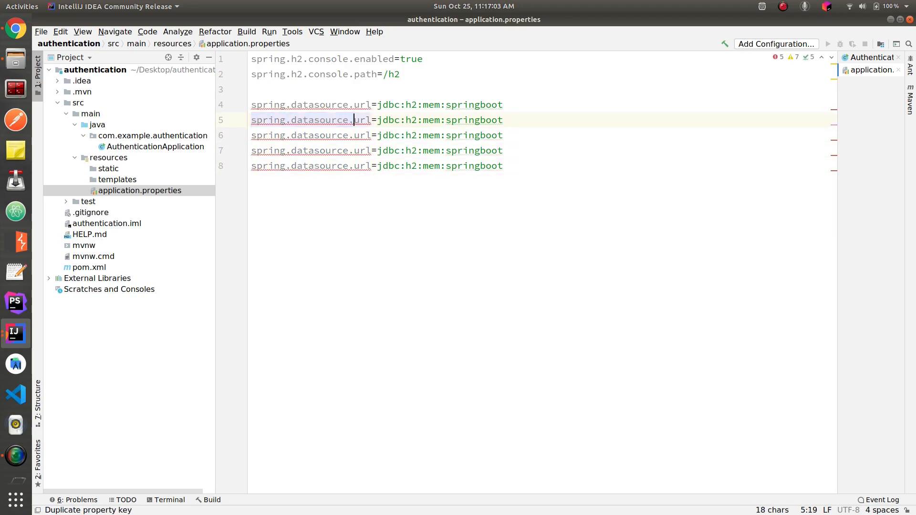
Turn the duplicated line into spring.datasource.driverClassName=org.h2.Driver.
double_click(362, 120)
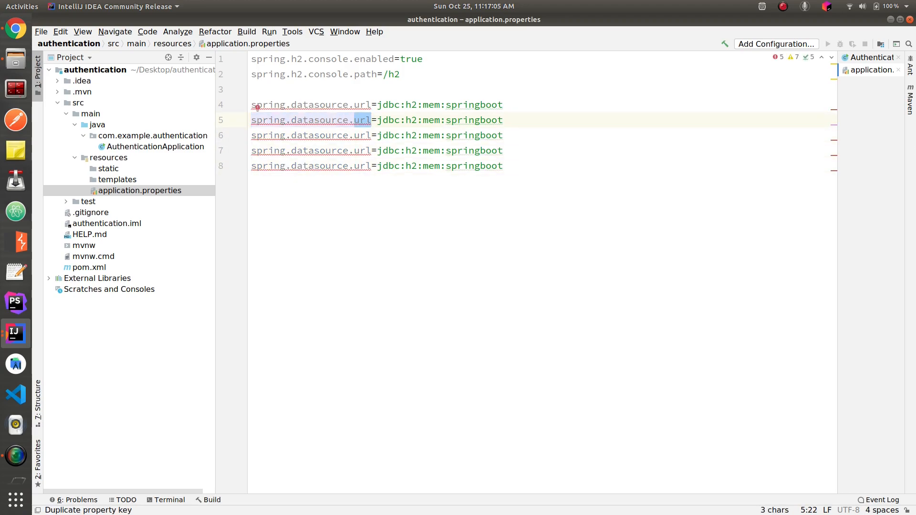
type("driverC")
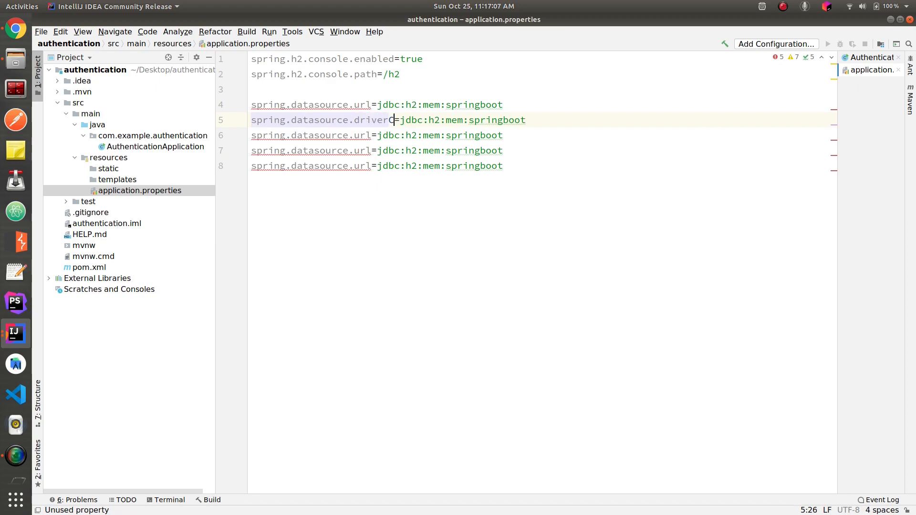
type("lassName")
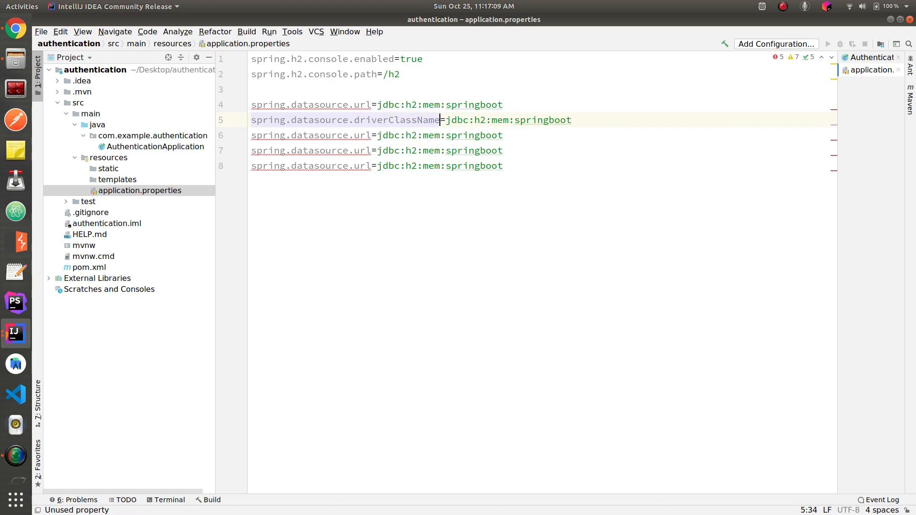
left_click_drag(446, 120, 571, 120)
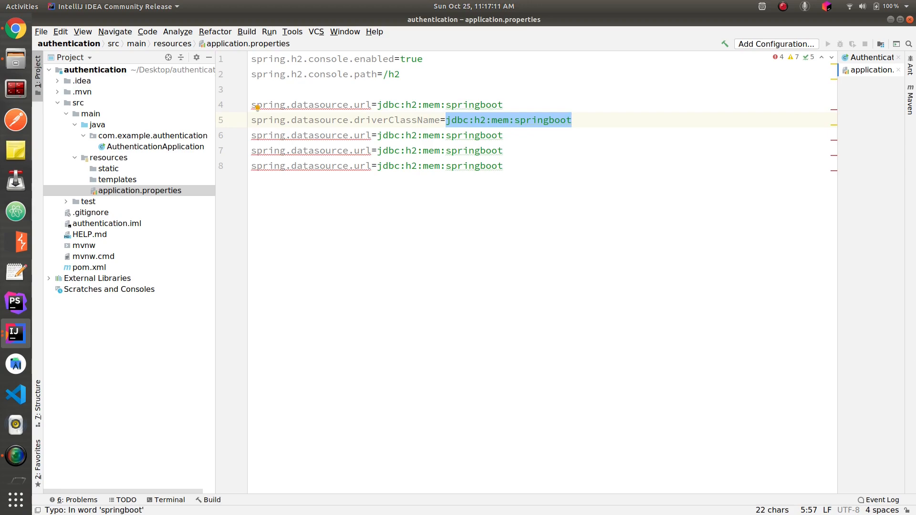
type("org.hibernate")
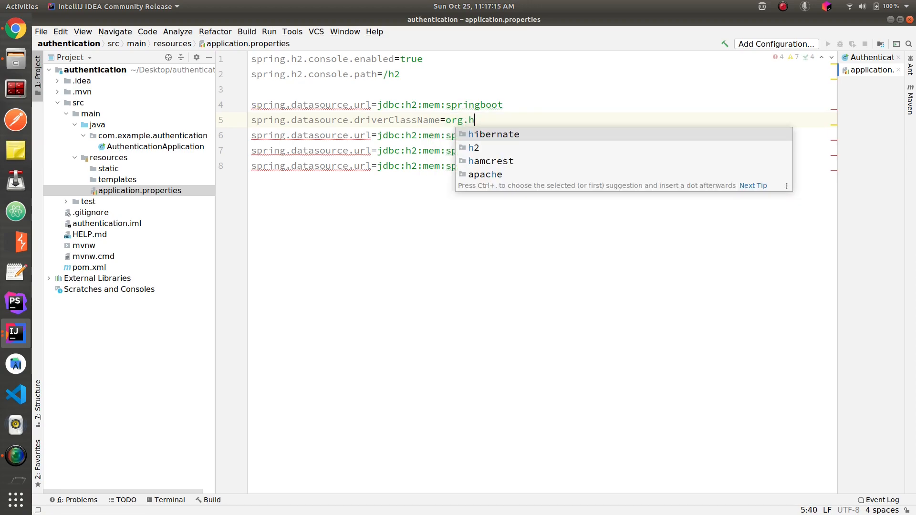
type("2.Driver")
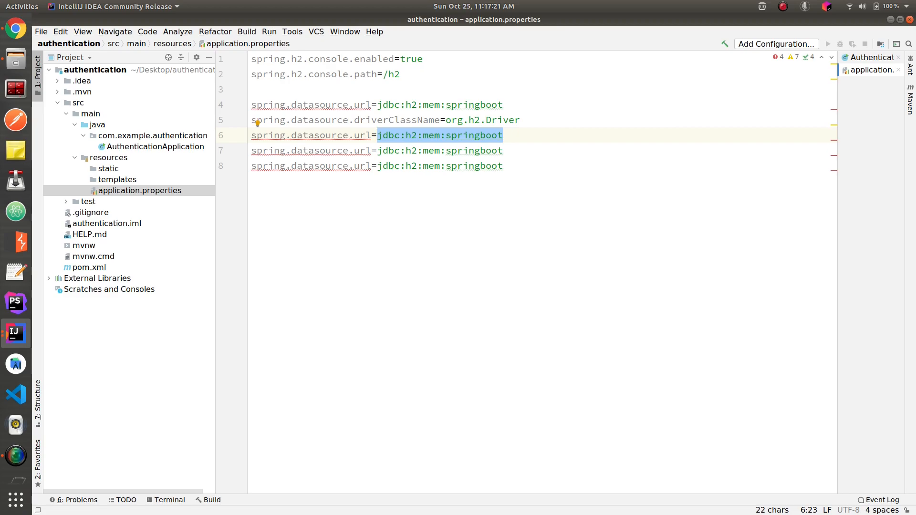
Add datasource username sa and password password entries.
type("sa")
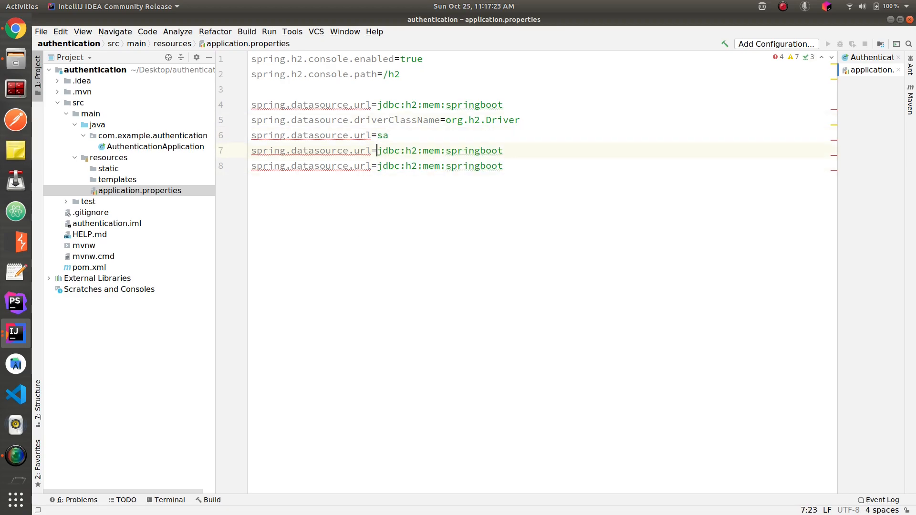
type("passwor")
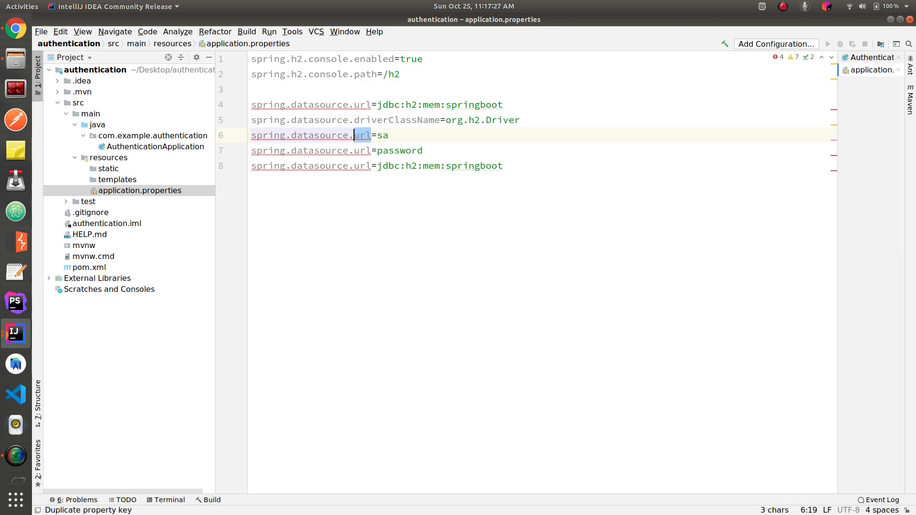
type("us")
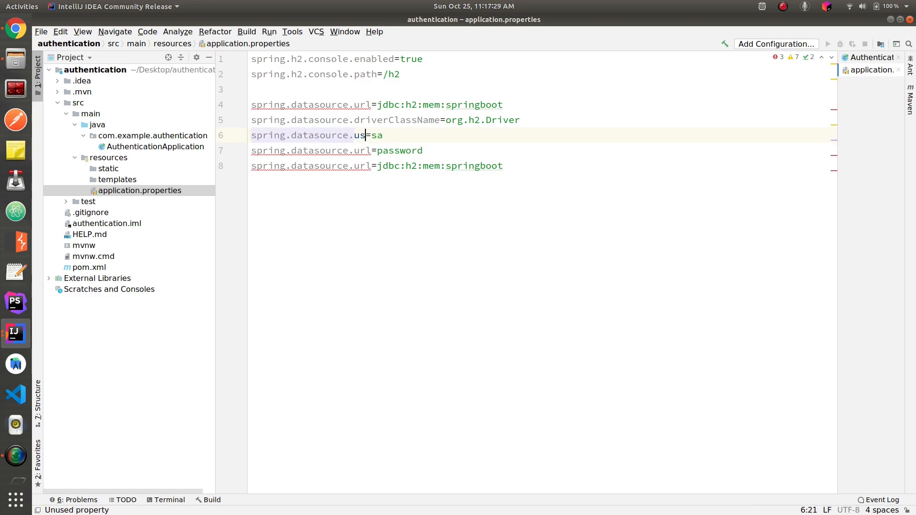
type("ername")
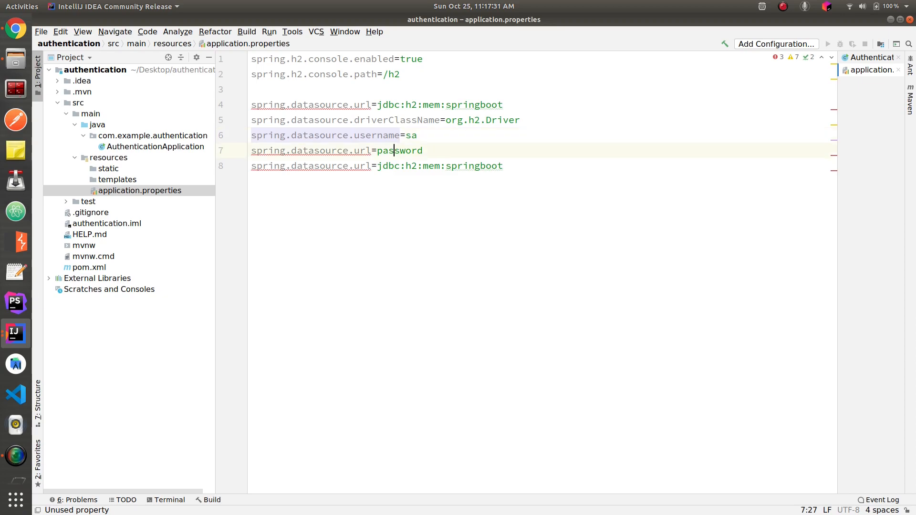
type("password")
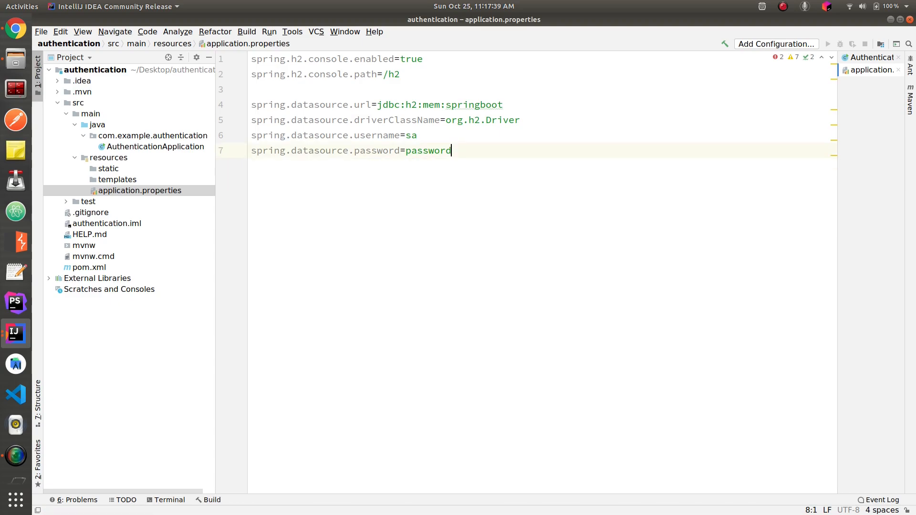
key("Backspace")
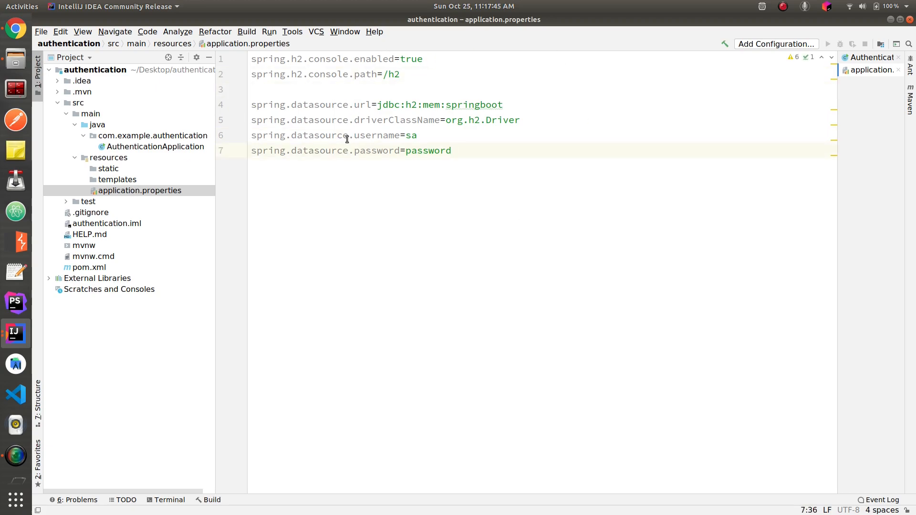
mouse_move(120, 196)
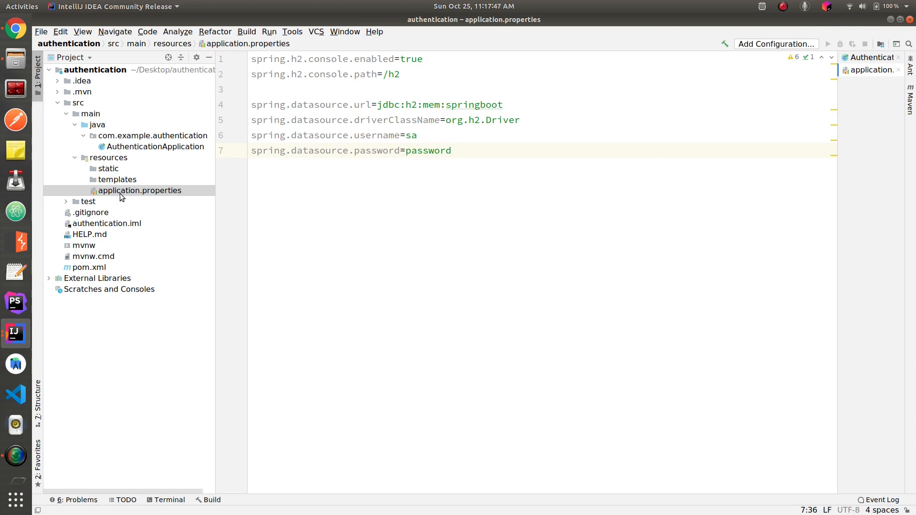
Open AuthenticationApplication and run it once so the build produces a target folder.
left_click(155, 147)
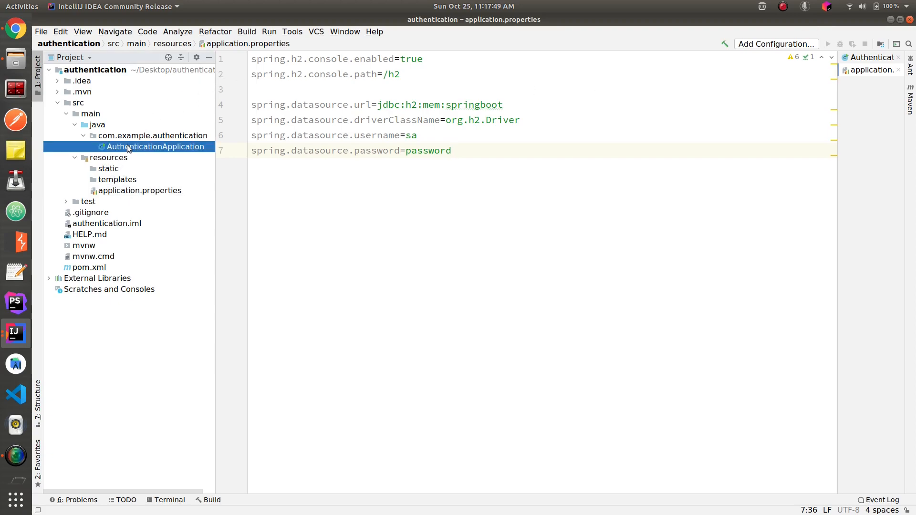
double_click(155, 147)
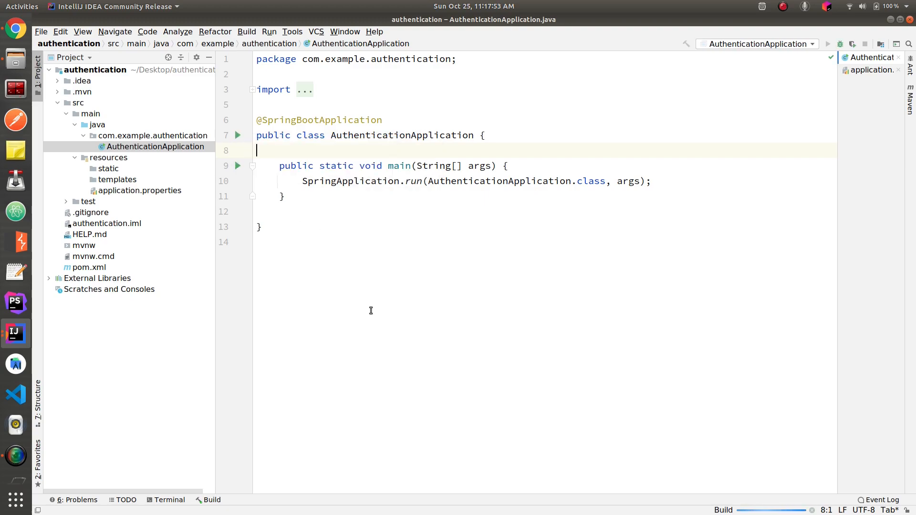
left_click(827, 44)
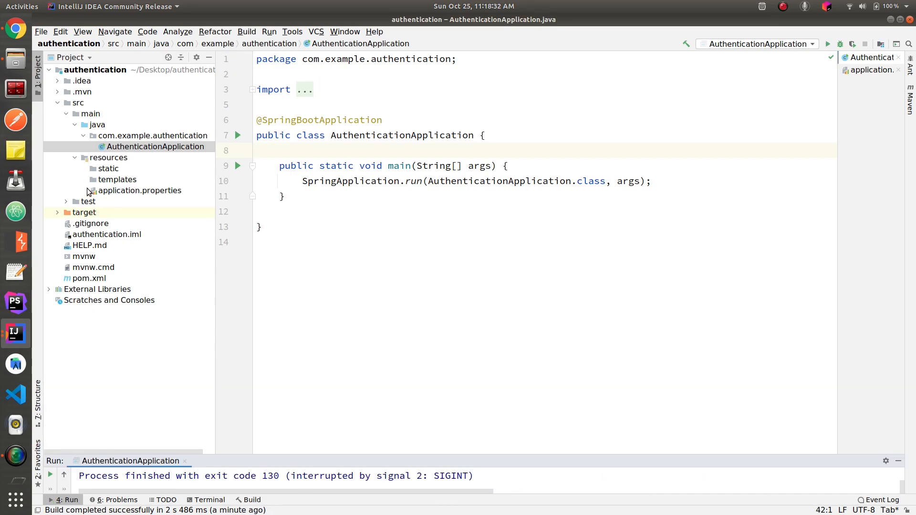
left_click(153, 134)
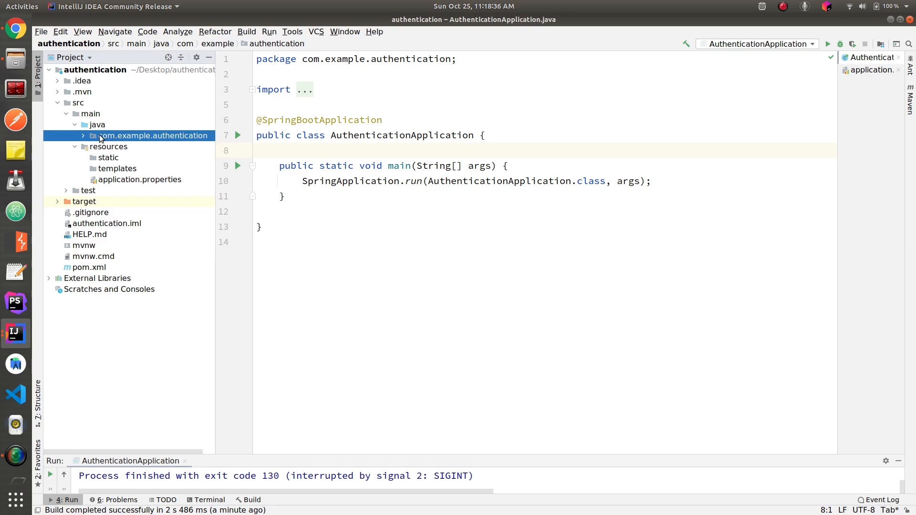
Create entity and repository packages under com.example.authentication.
right_click(154, 135)
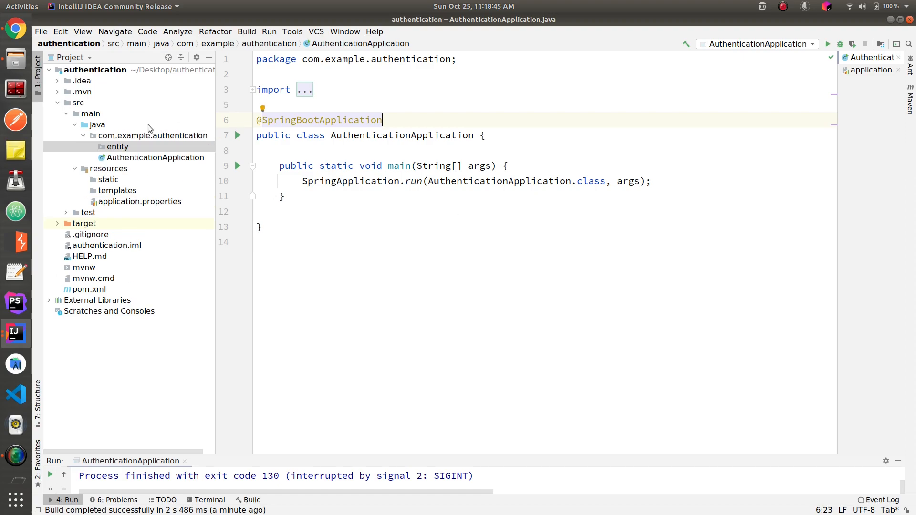
right_click(153, 135)
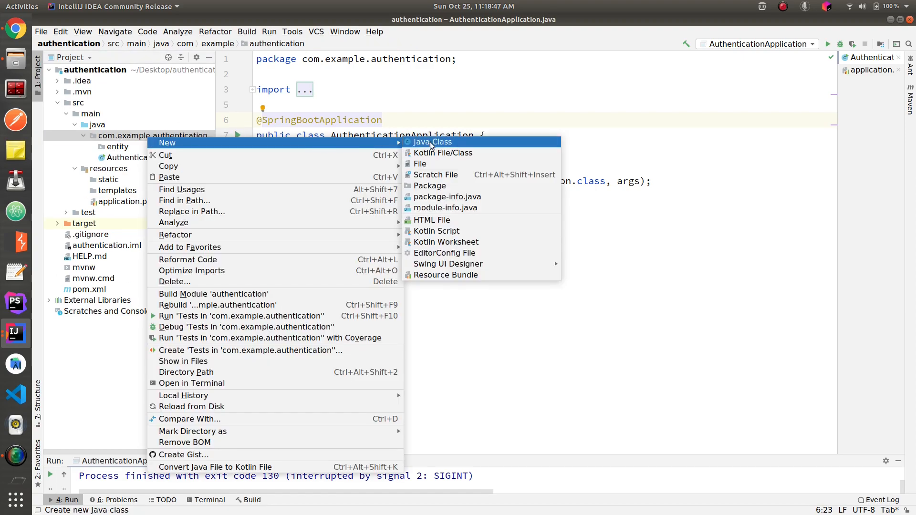
mouse_move(445, 241)
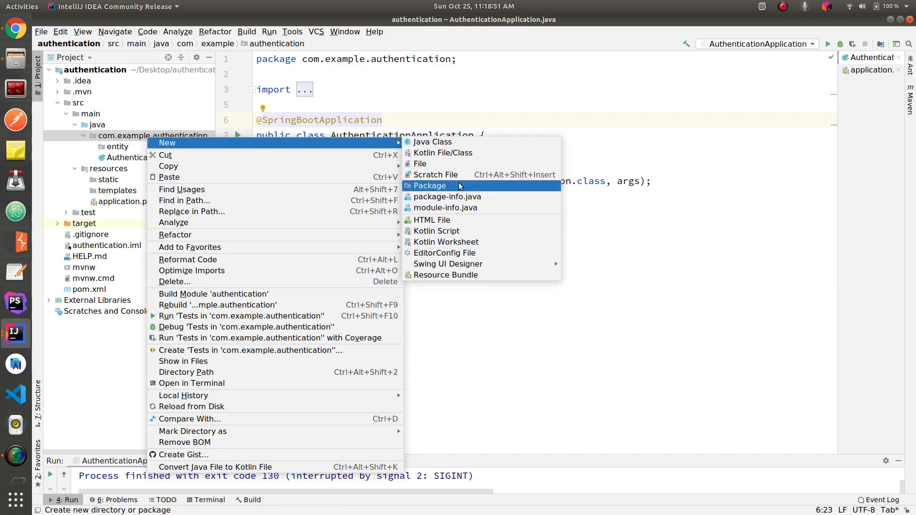
left_click(430, 186)
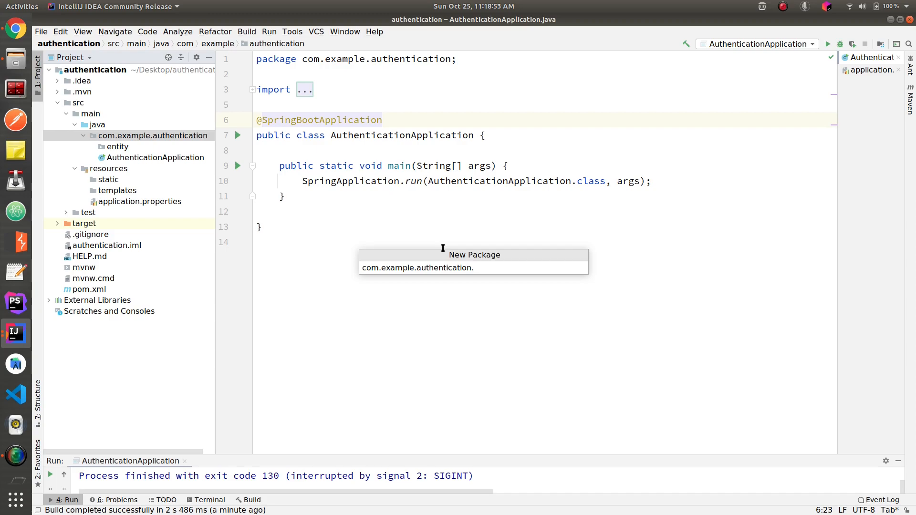
type("re")
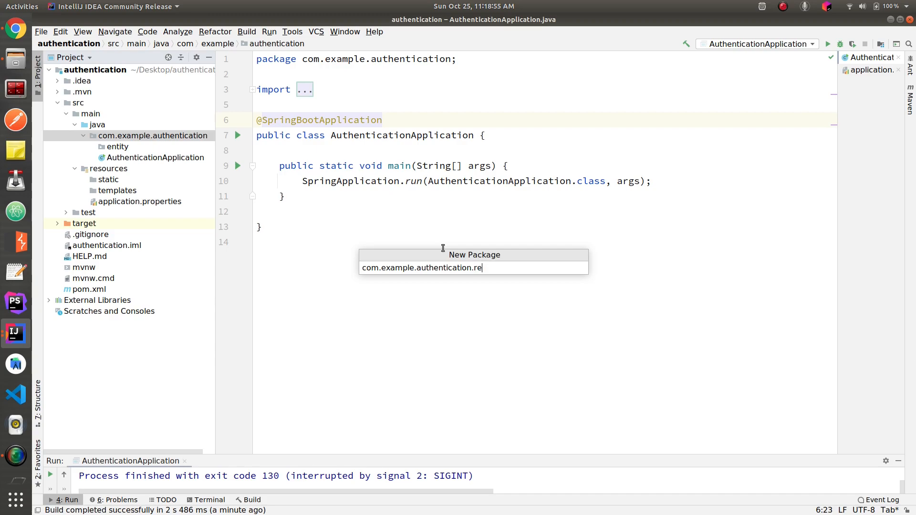
type("pository")
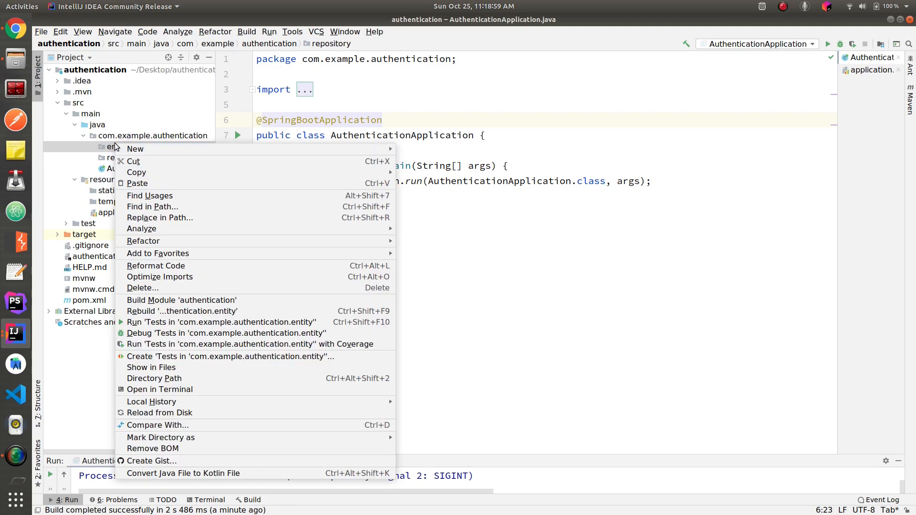
Create a User Java class in the entity package.
left_click(135, 148)
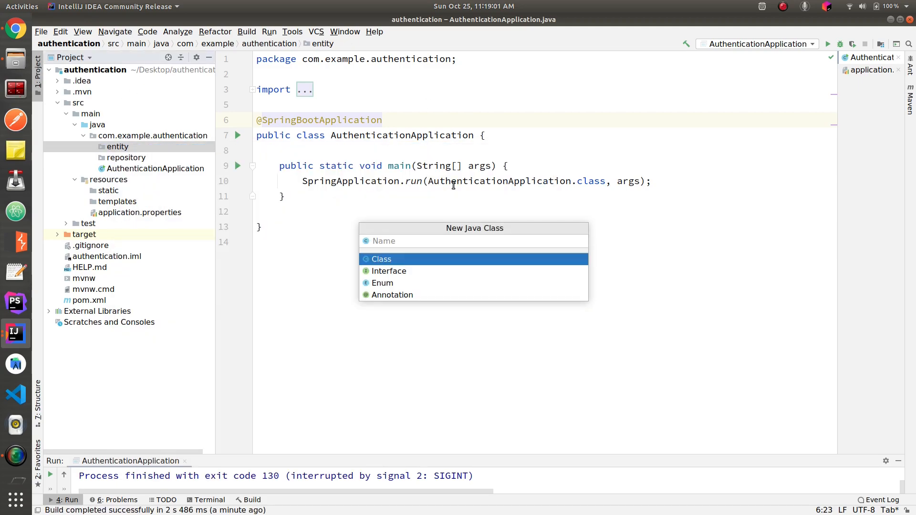
type("User")
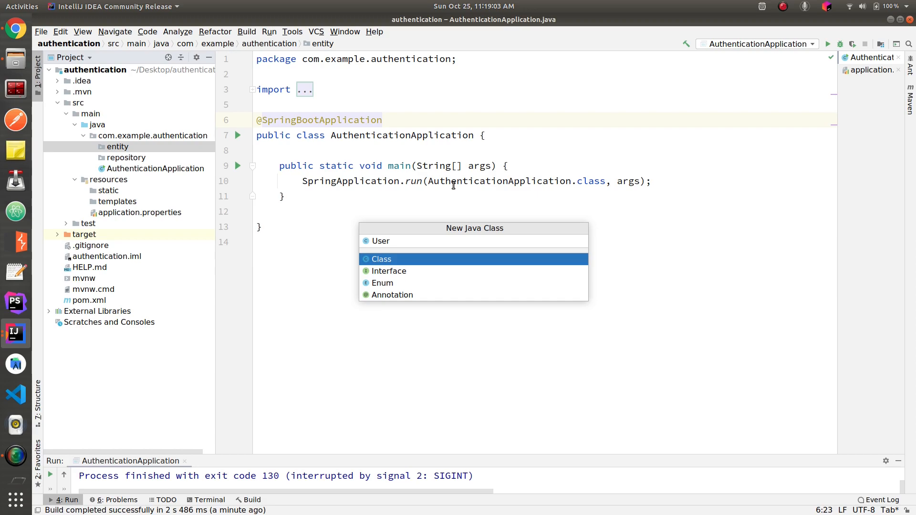
left_click(380, 258)
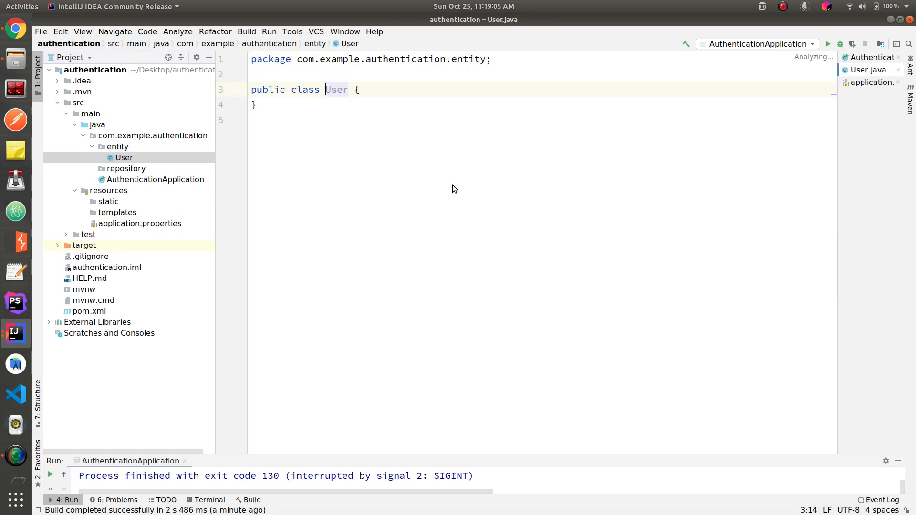
key("Return")
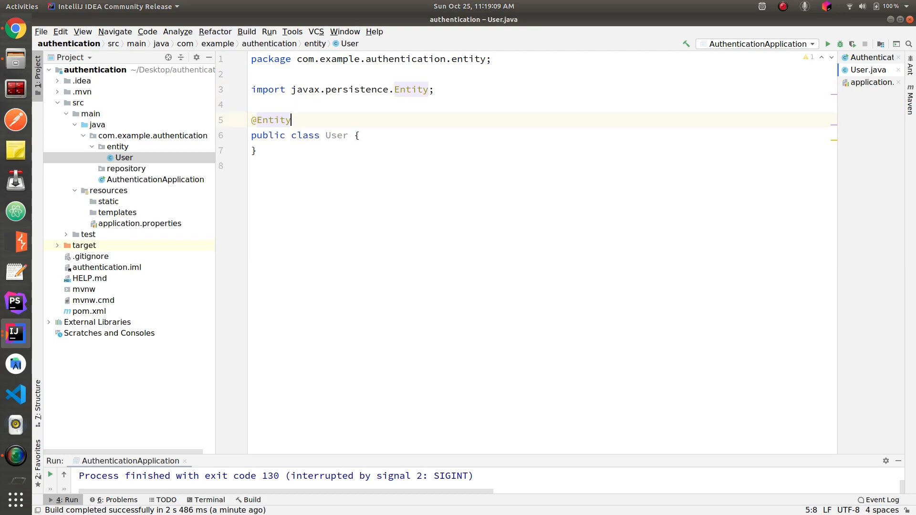
type("@Table")
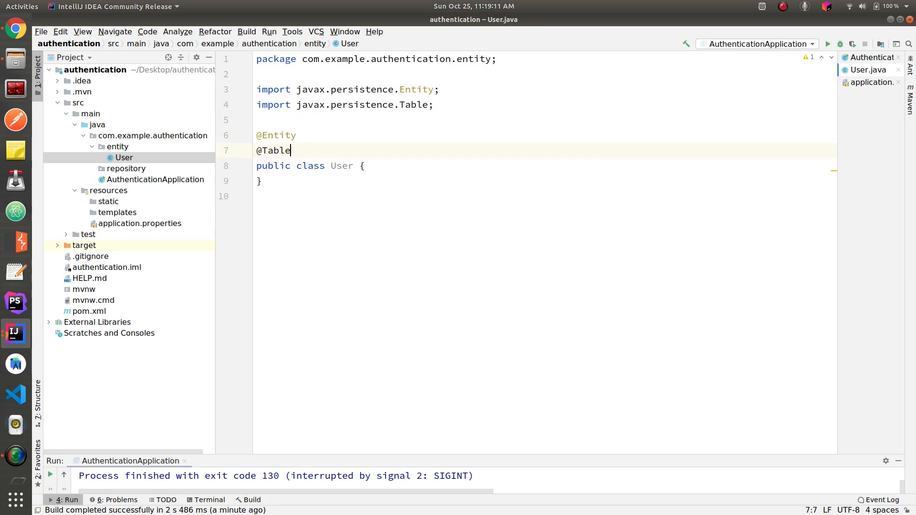
type("(")
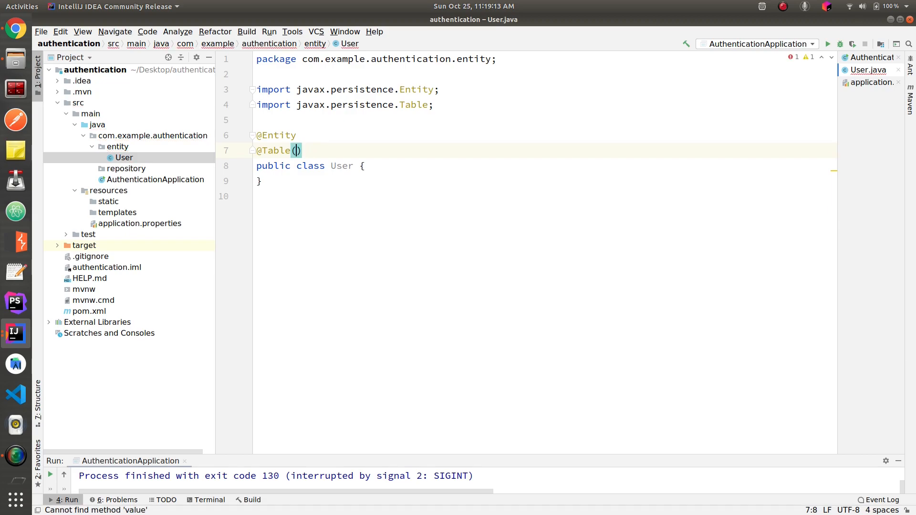
type("name = \"\"")
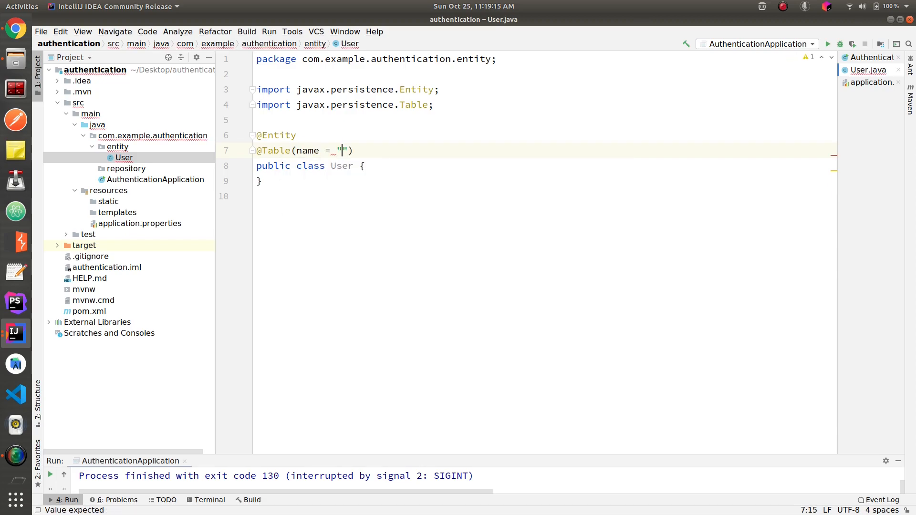
type("user")
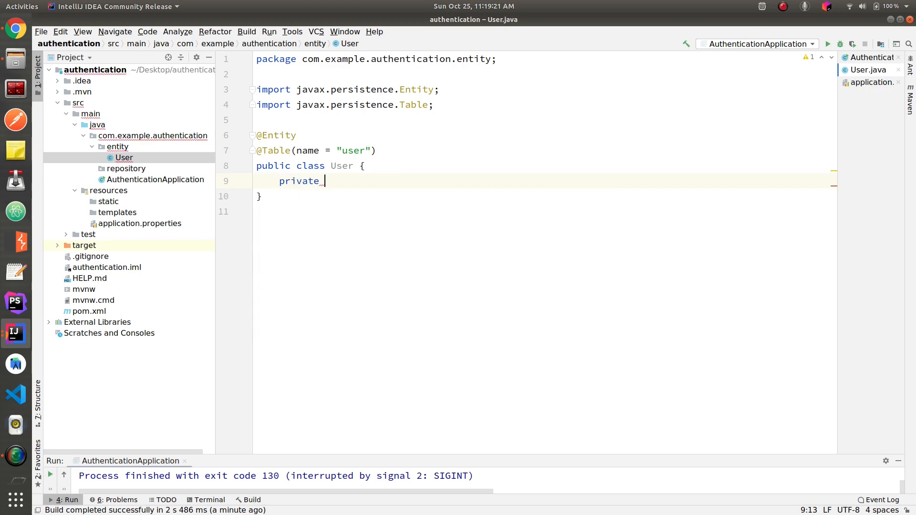
type("long id;")
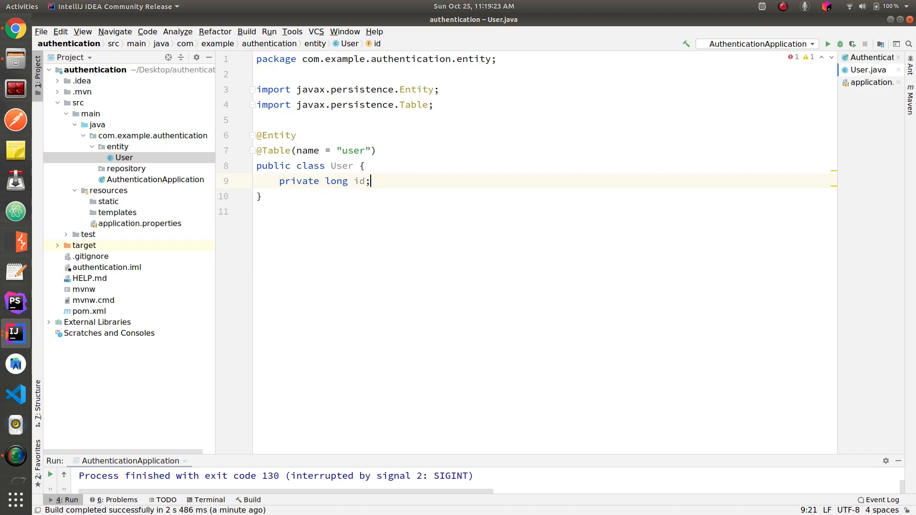
type("@Id")
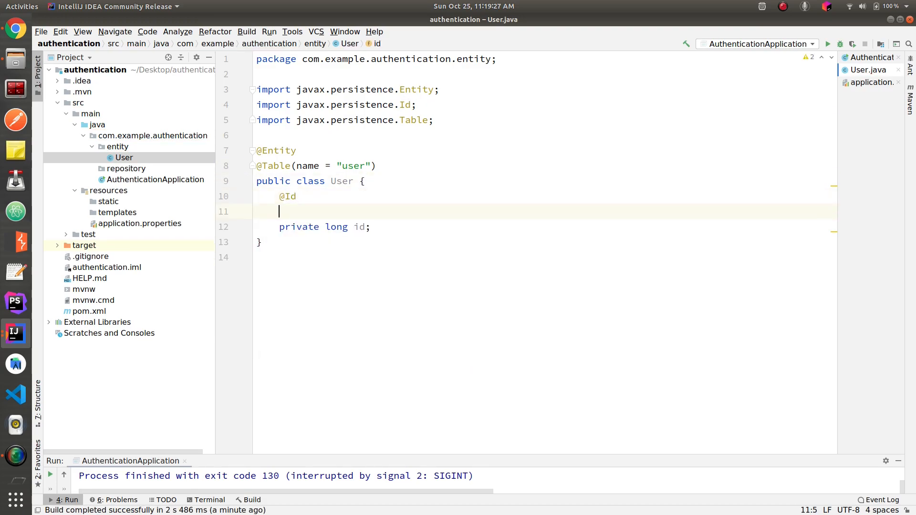
type("@Ge")
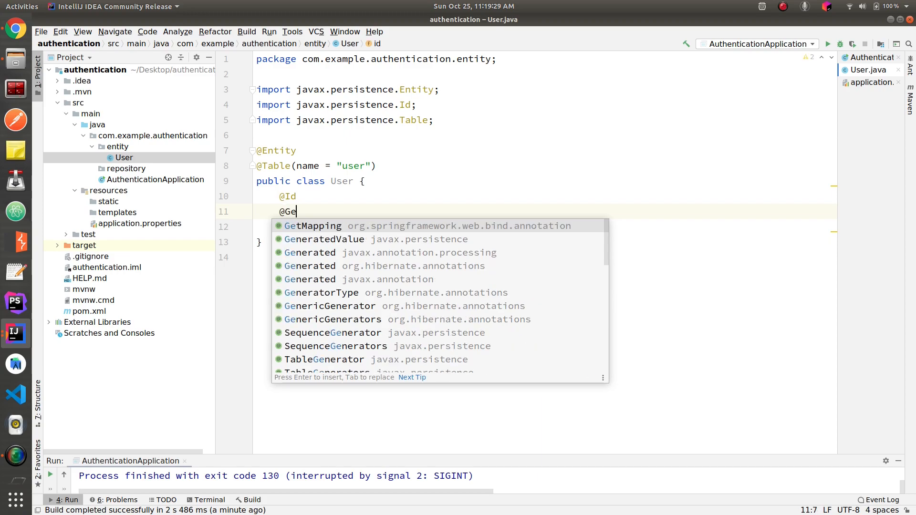
type("neratedValue")
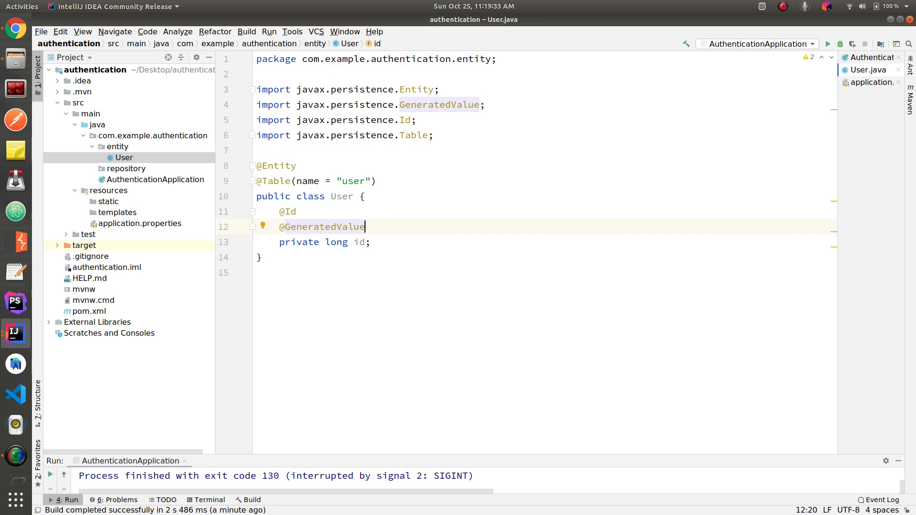
type("(strategy =")
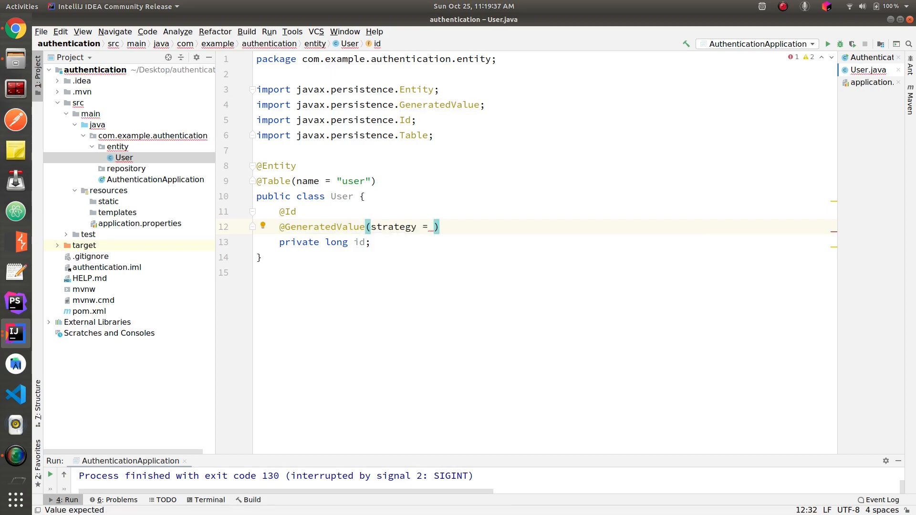
type("GenerationType.IDENTITY")
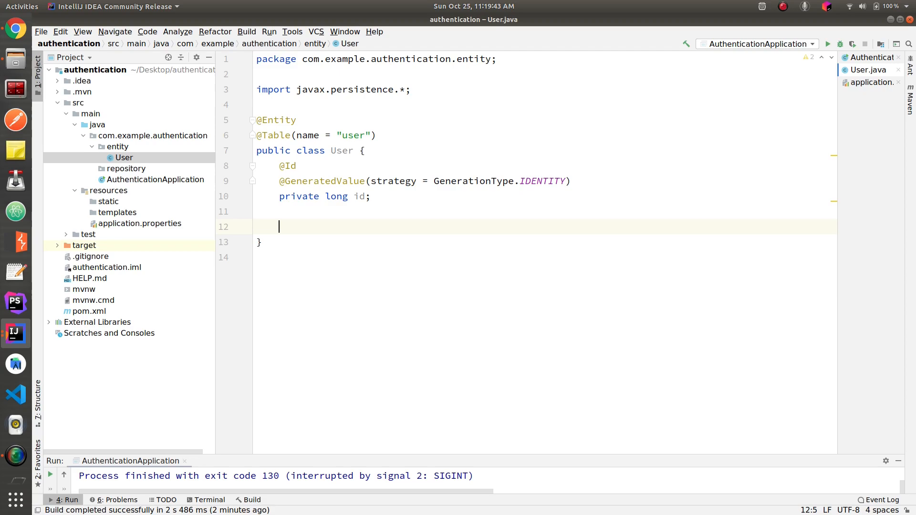
type("private")
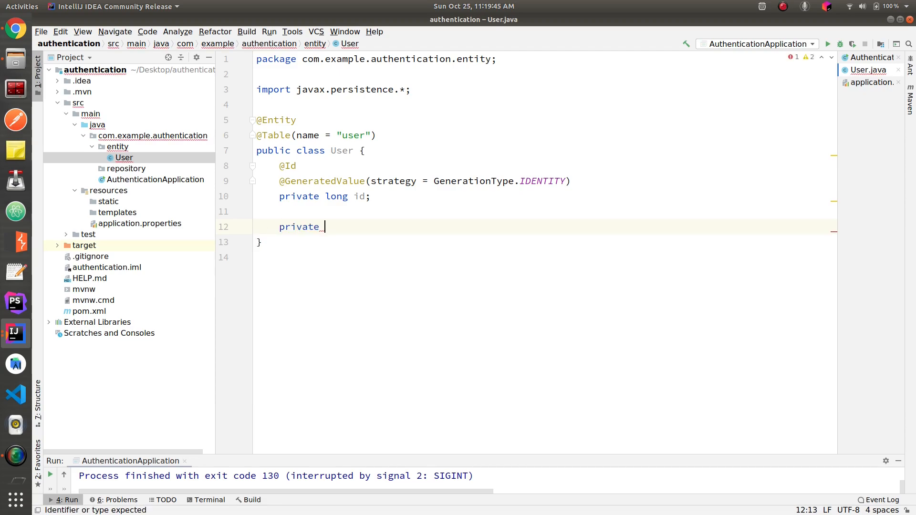
type("String username;")
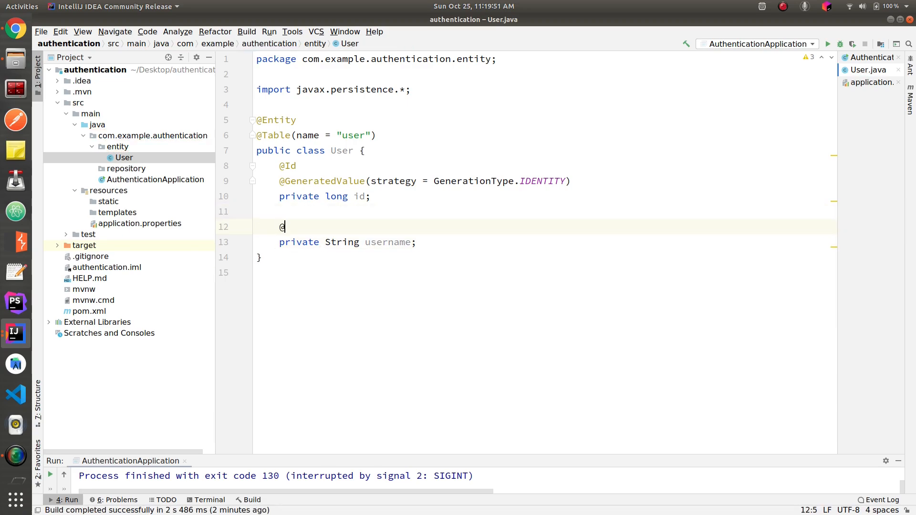
type("Column")
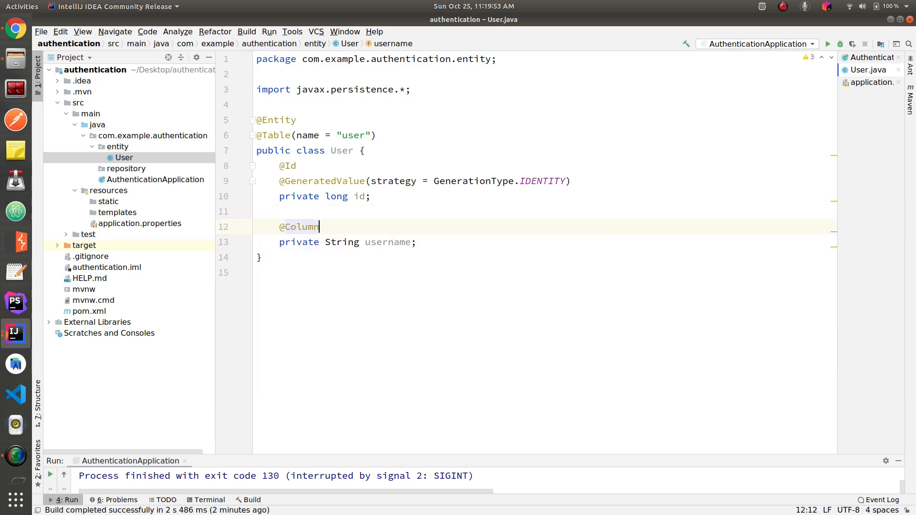
type("(nullable = false,")
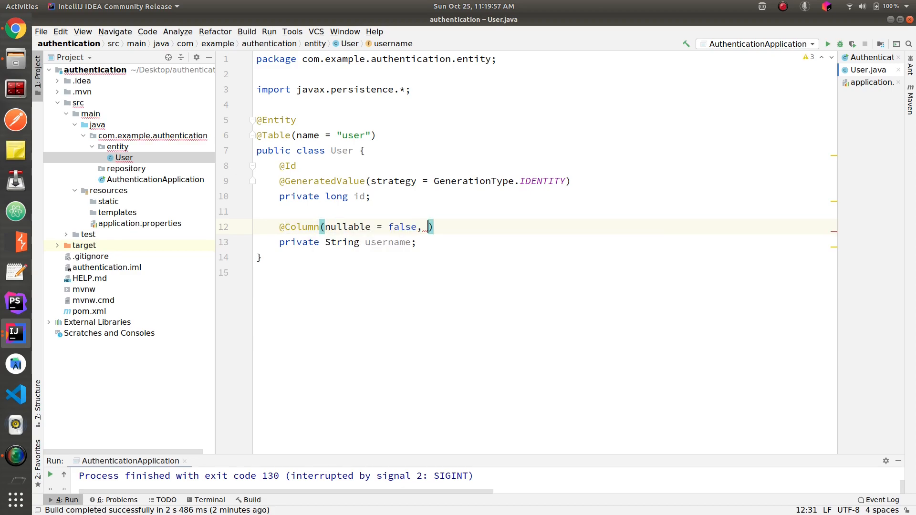
type("unique = true")
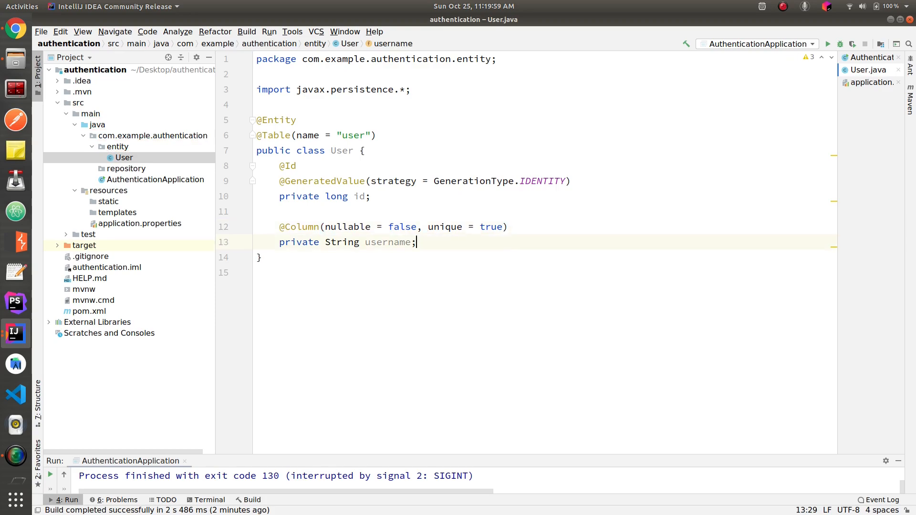
Add a required password String field below and select it for copying.
key("enter")
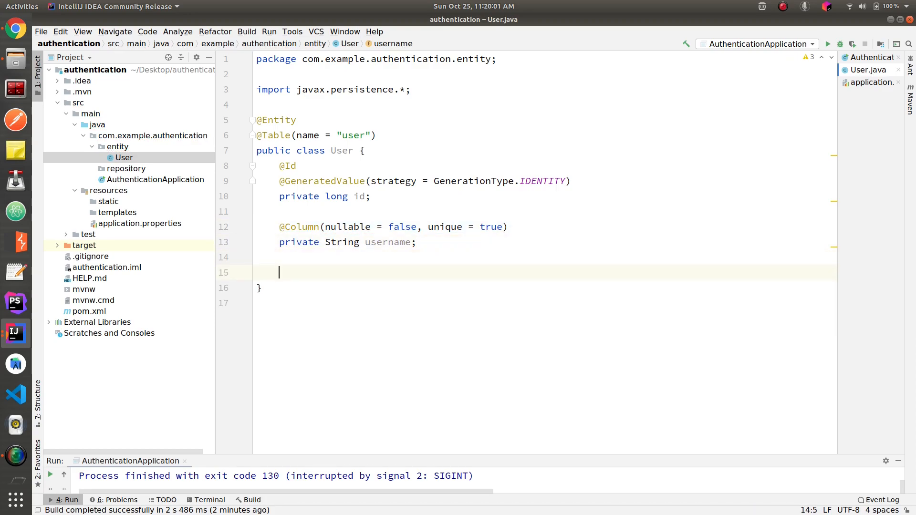
type("@Column(nullable = false, unique = true)")
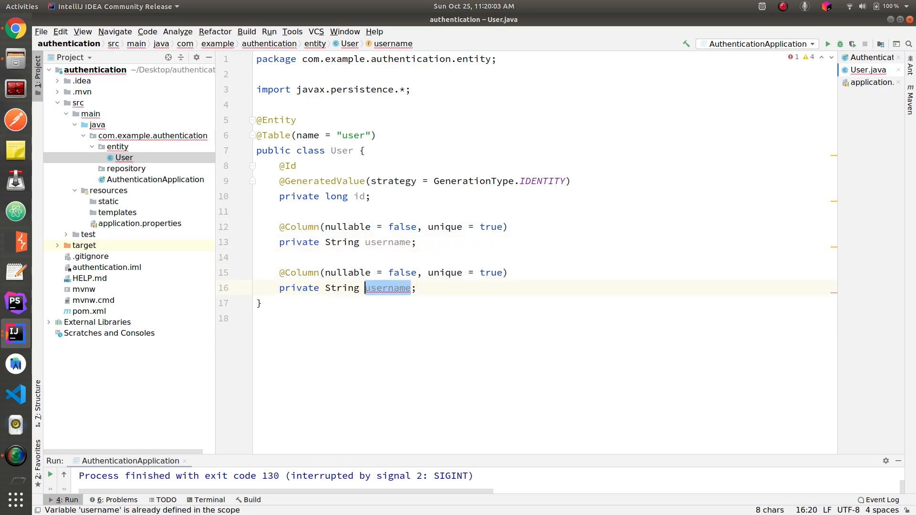
type("pass")
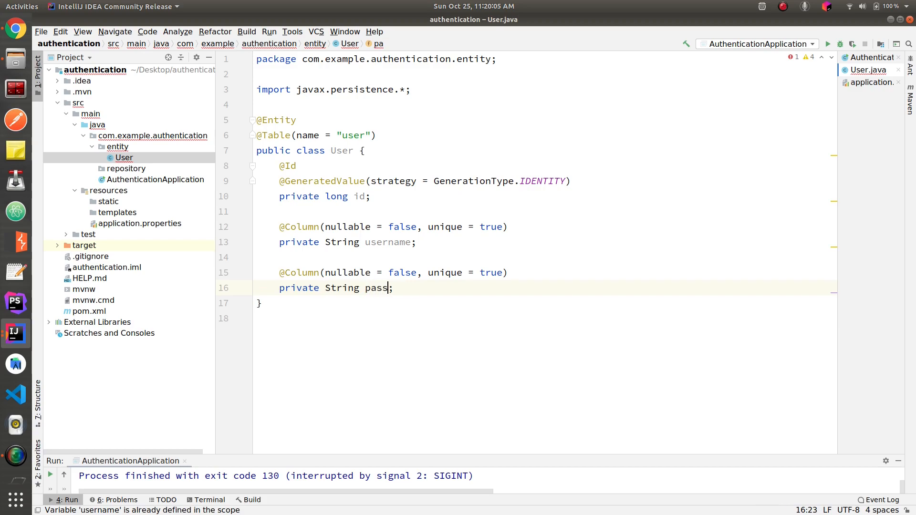
type("word")
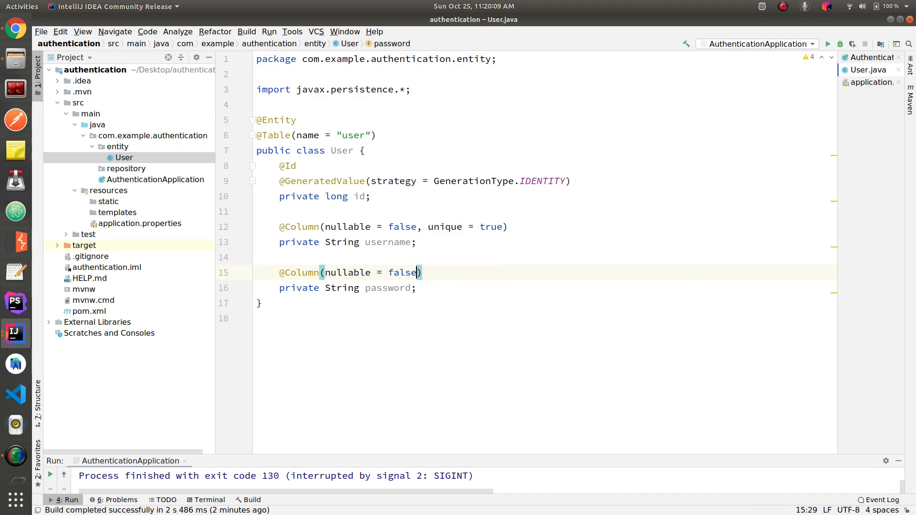
left_click_drag(280, 271, 416, 287)
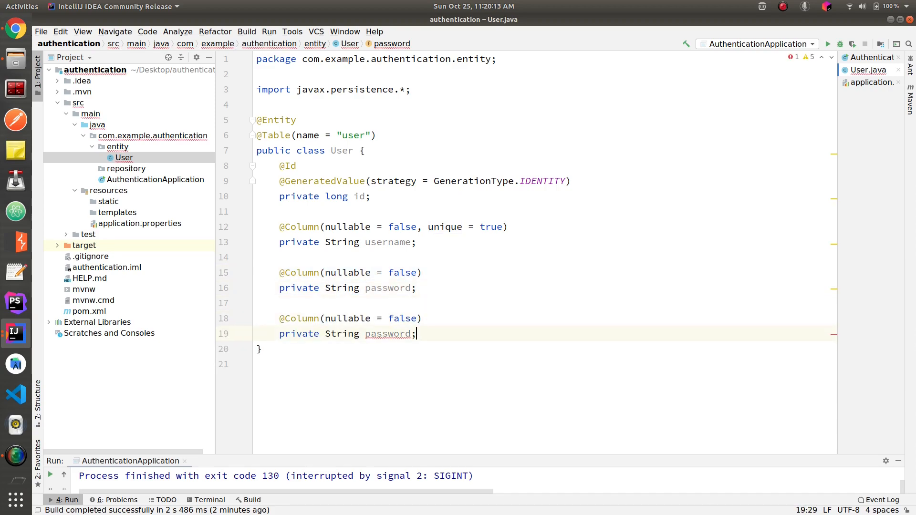
double_click(388, 334)
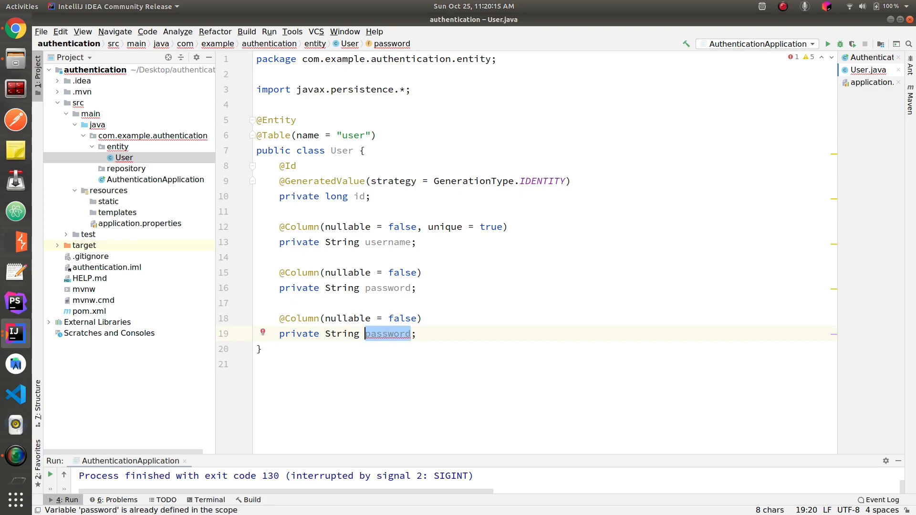
type("confirm")
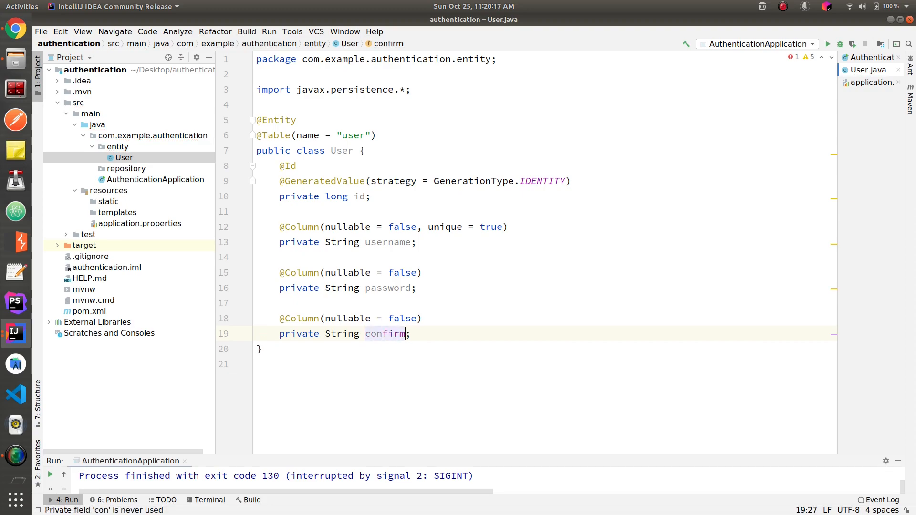
type("Password")
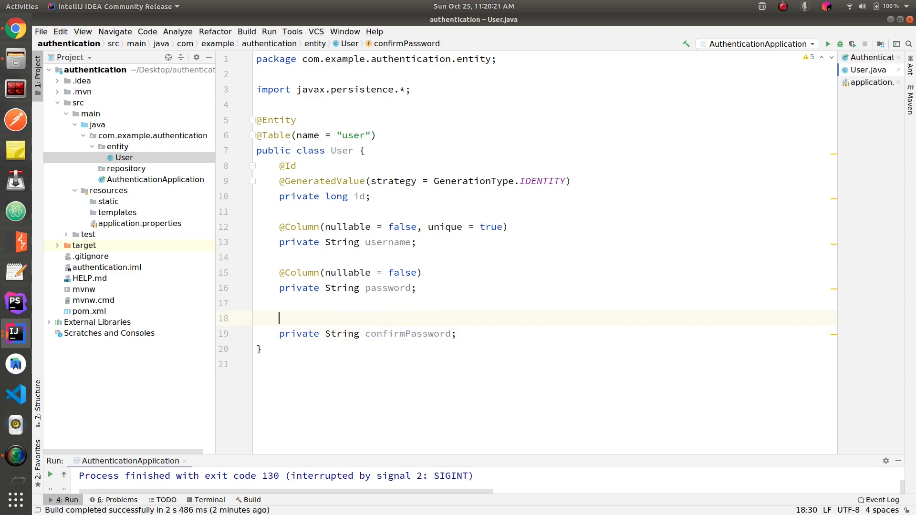
type("@")
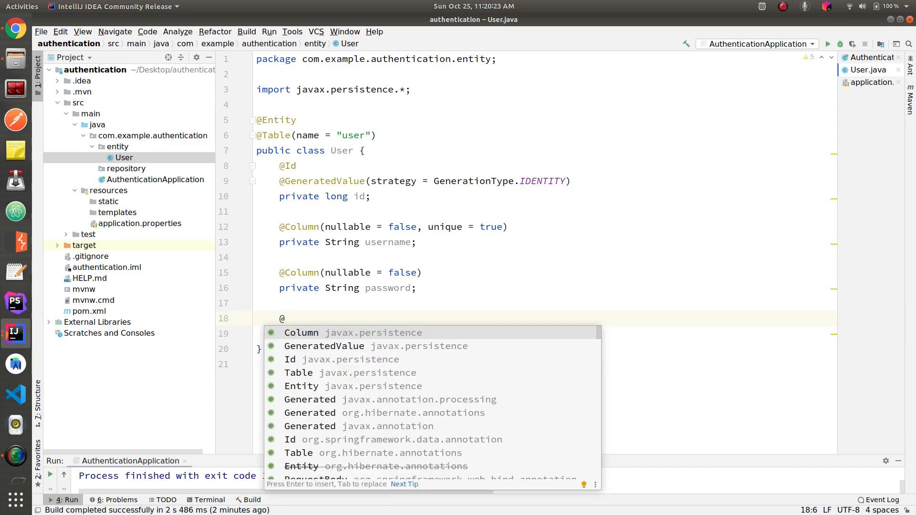
type("Transient")
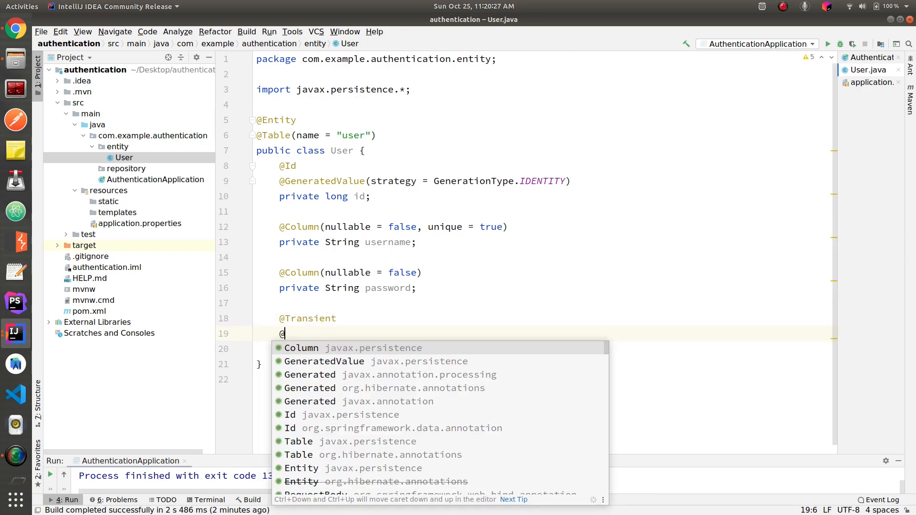
type("JsonProperty")
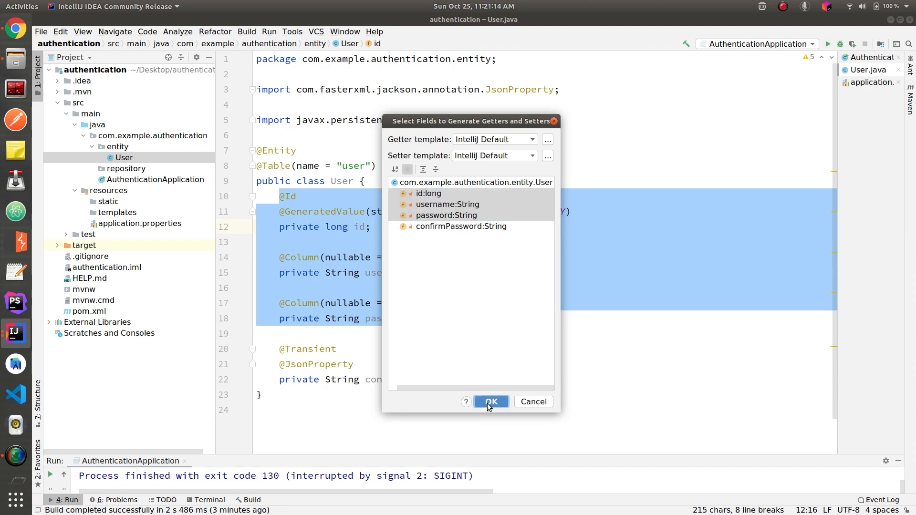
Confirm generating getters and setters for User's id, username and password fields.
left_click(490, 401)
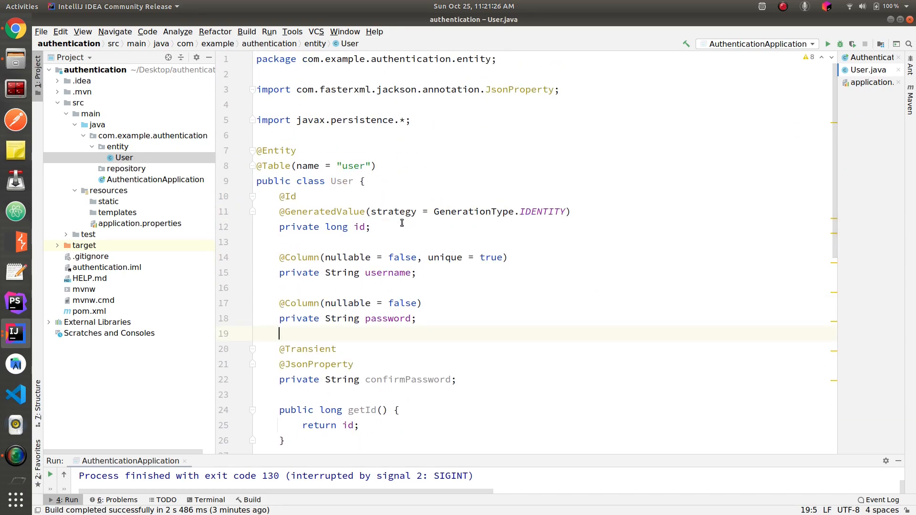
Create a new Java interface named UserRepository in the repository package.
left_click(126, 168)
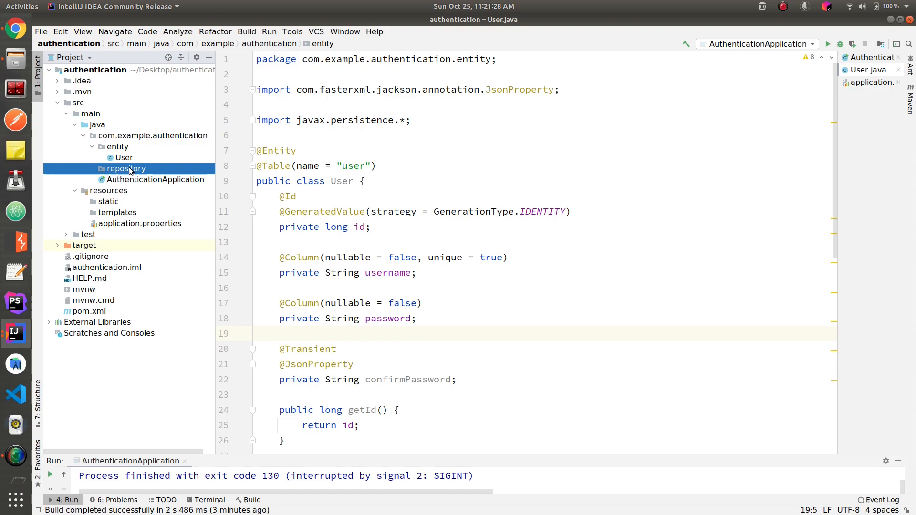
right_click(126, 168)
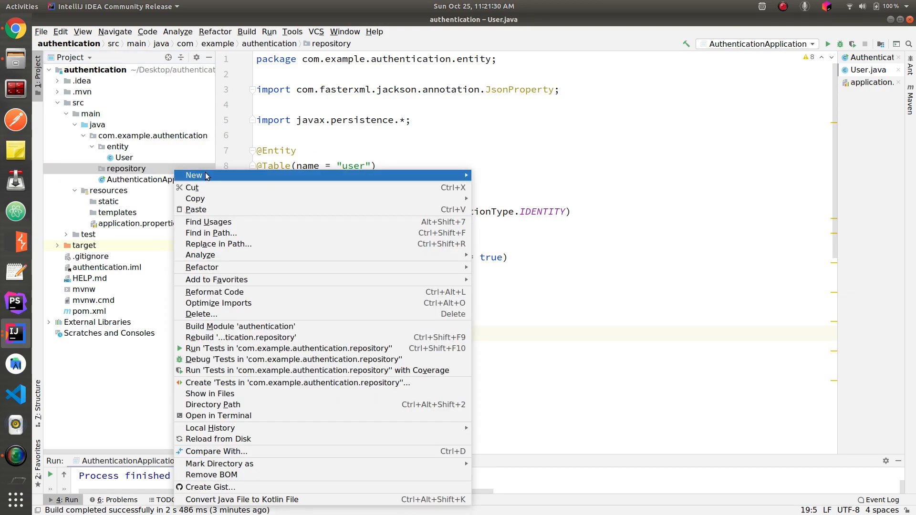
left_click(194, 175)
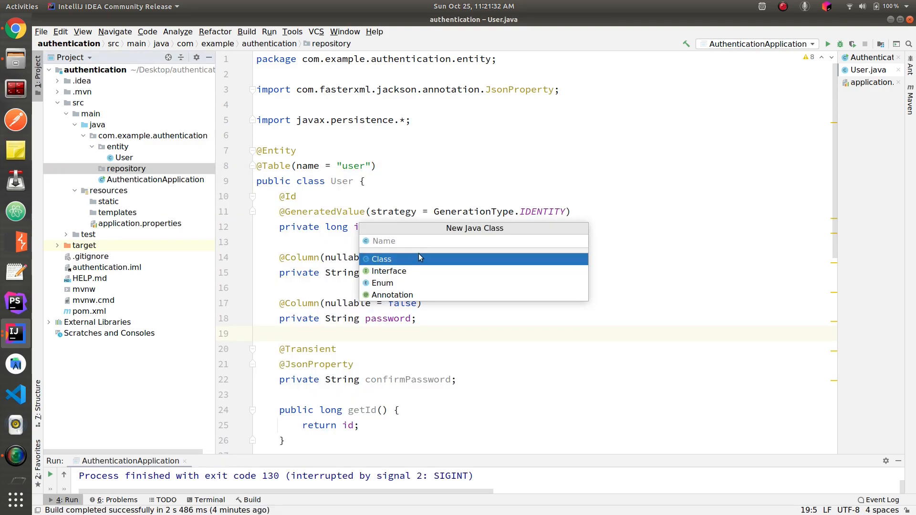
mouse_move(388, 270)
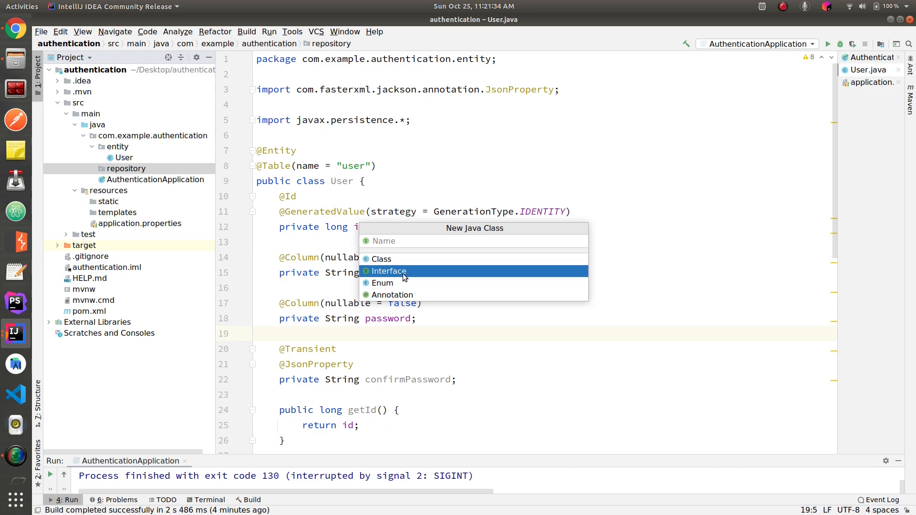
type("User")
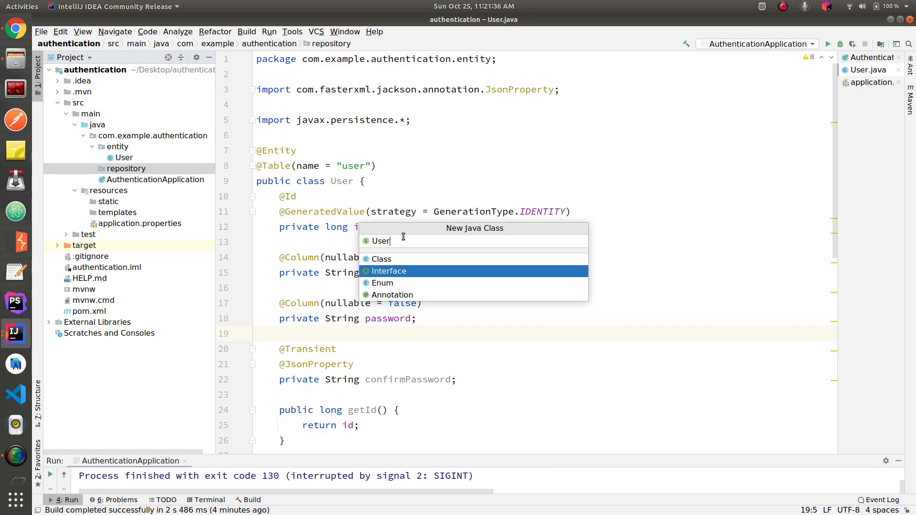
type("Reposito")
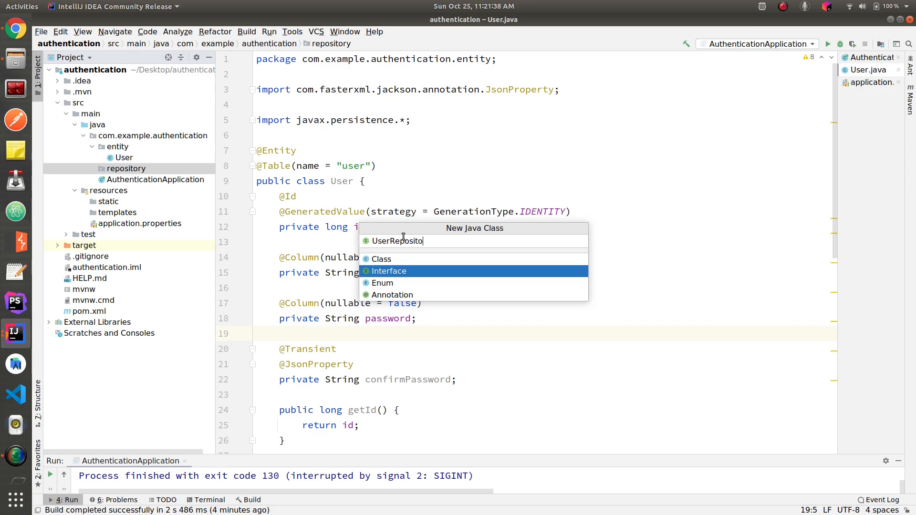
left_click(388, 270)
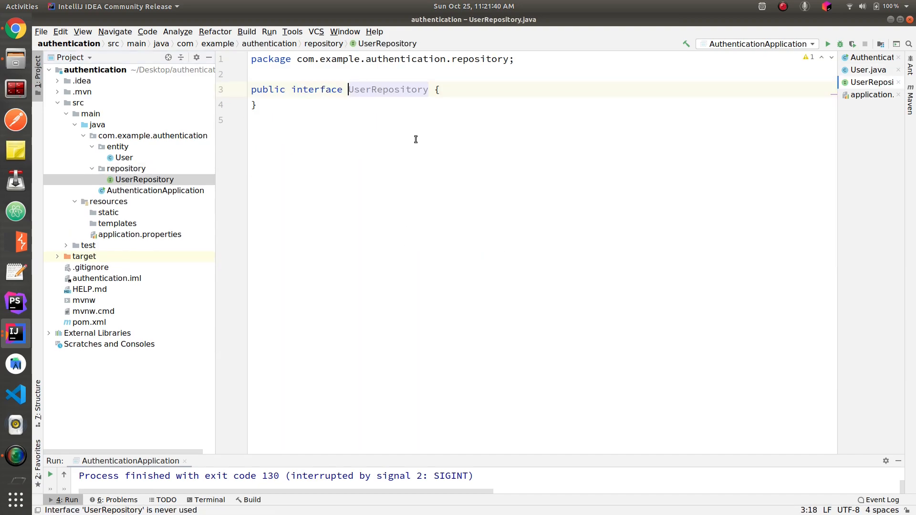
type("@R")
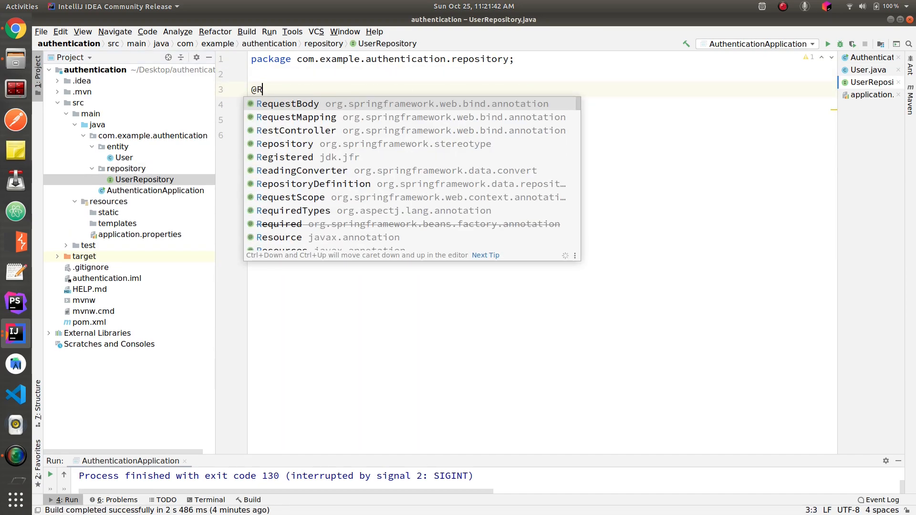
type("epository")
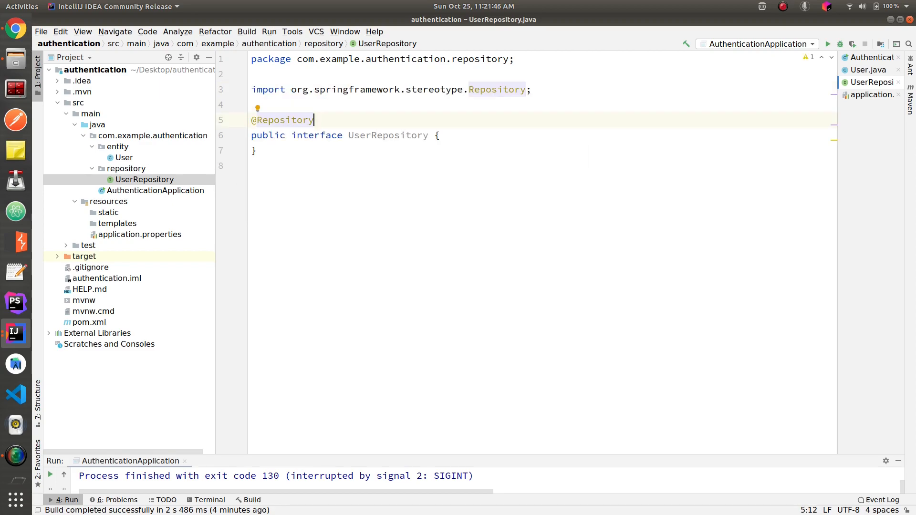
type("extends U")
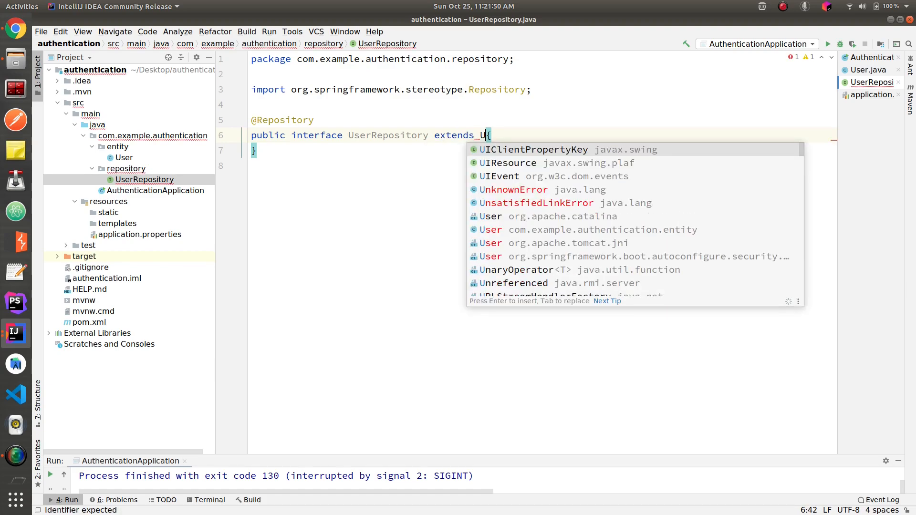
type("ser")
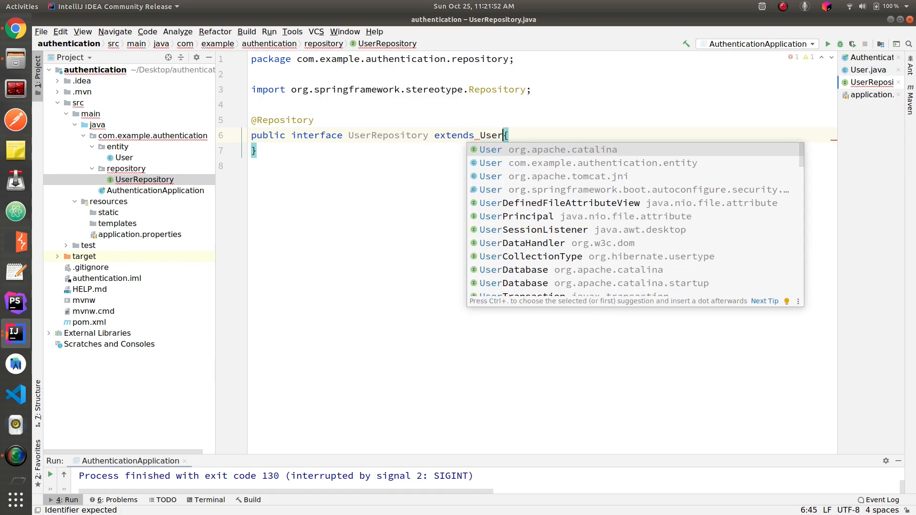
key("Escape")
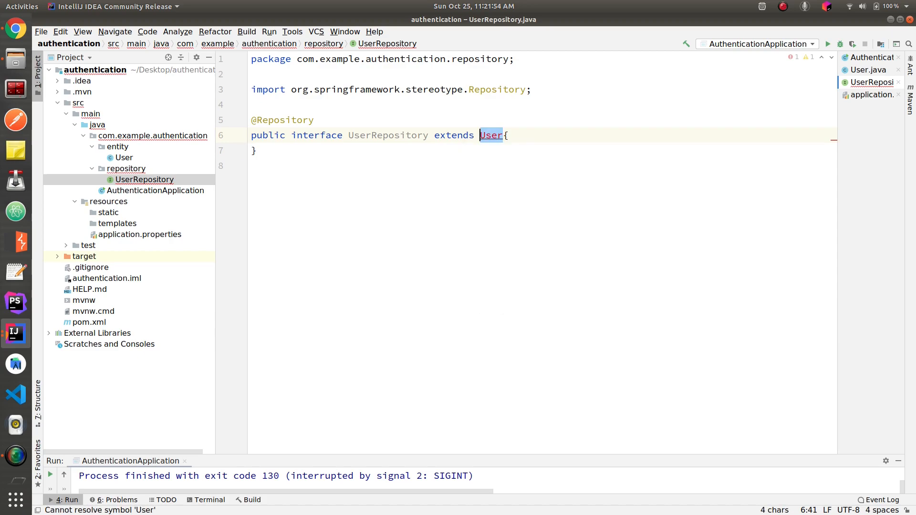
Extend JpaRepository<User, Long> with the JpaRepository and User imports accepted.
type("JpaRepository<>")
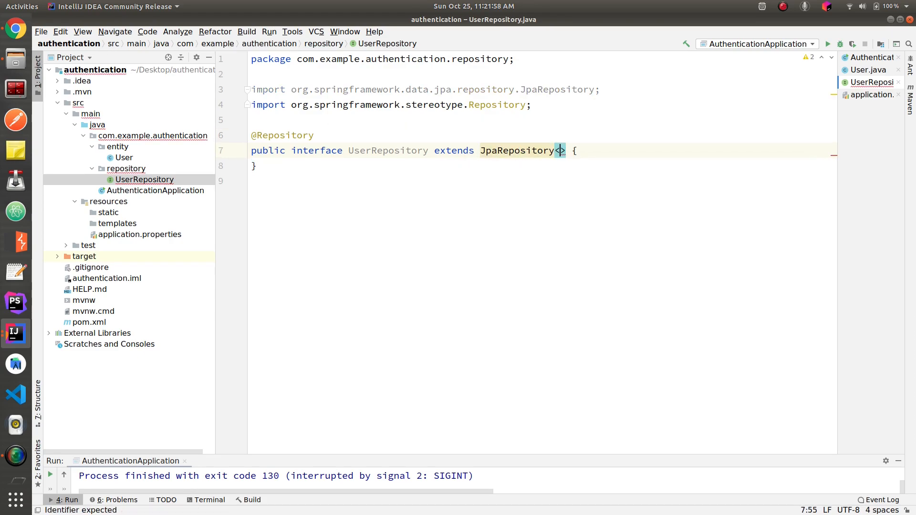
type("User")
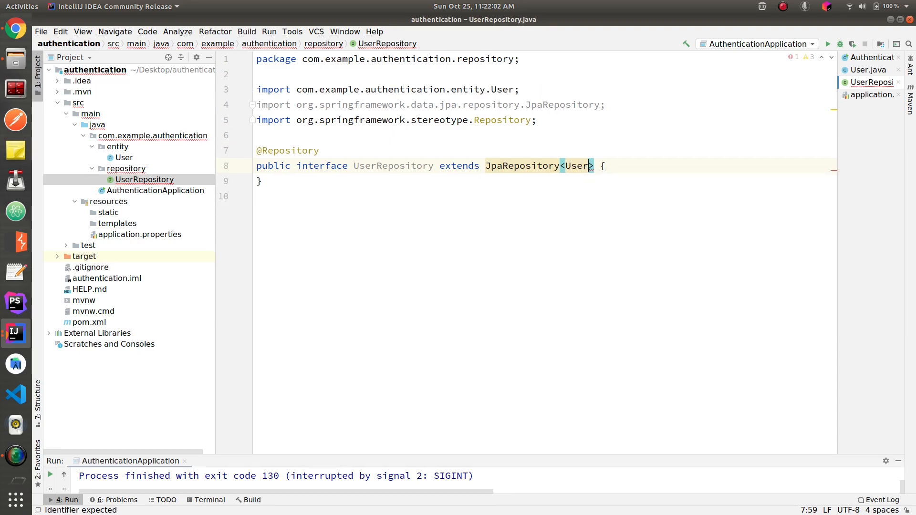
type(", Long")
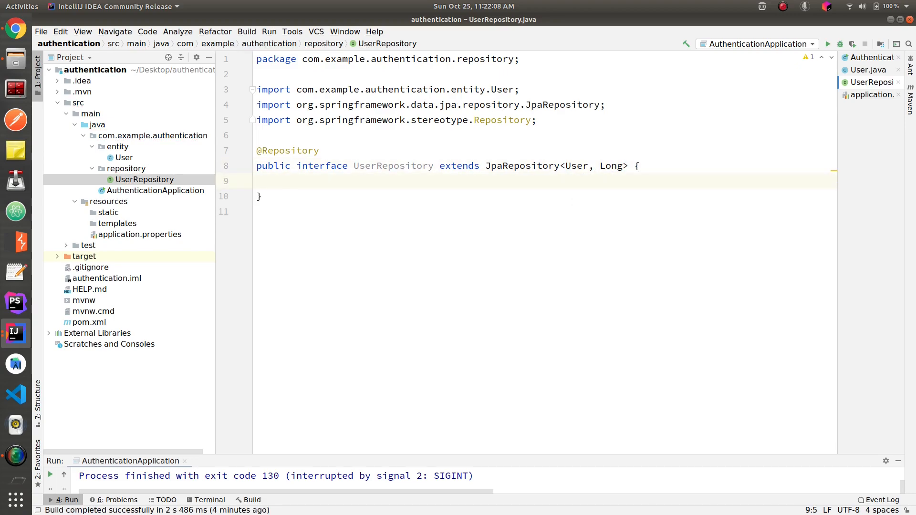
Declare User findByUsername(String username); then return to AuthenticationApplication.
type("find")
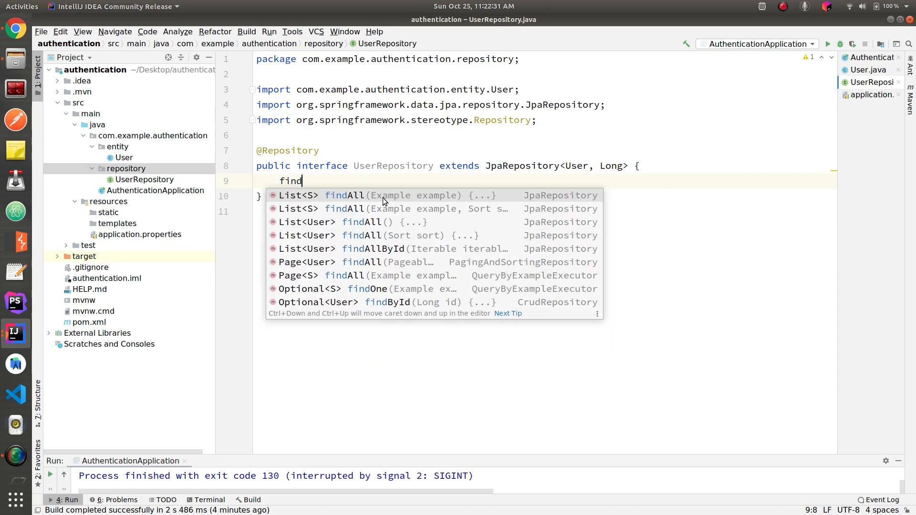
key("Escape")
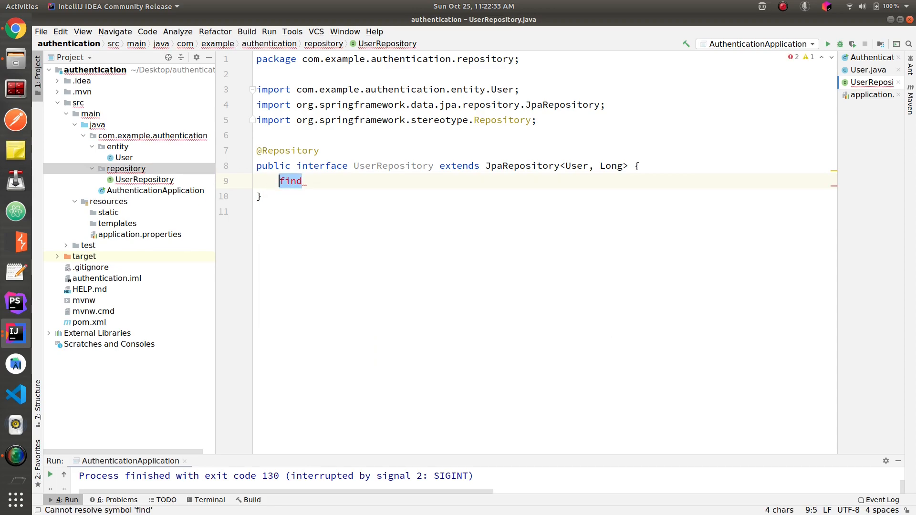
type("User")
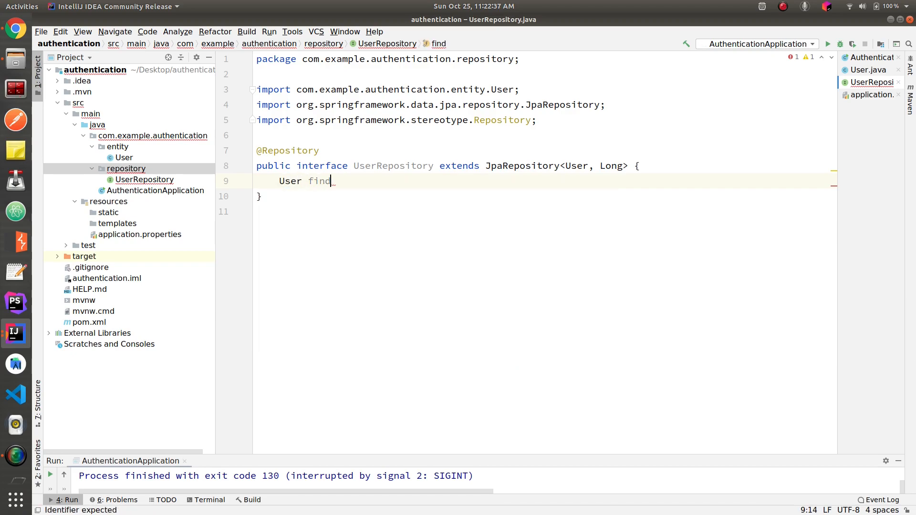
type("Userna")
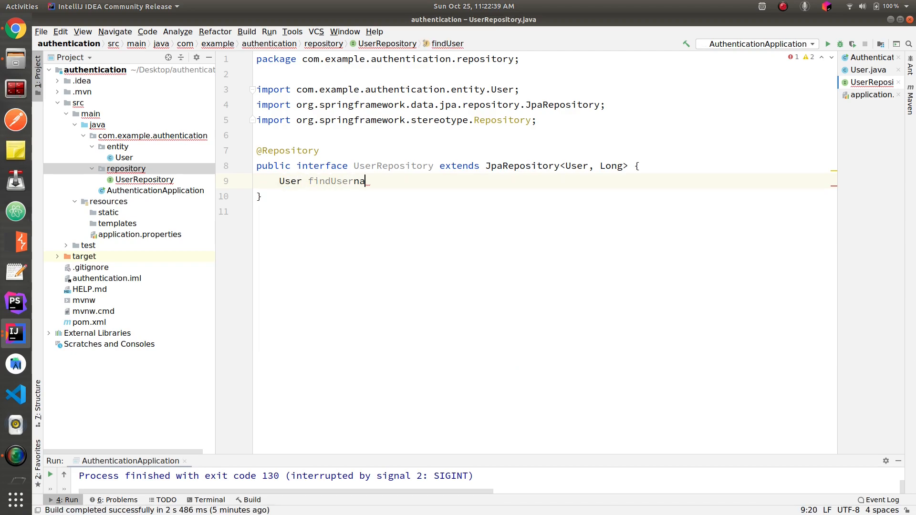
key("BackSpace")
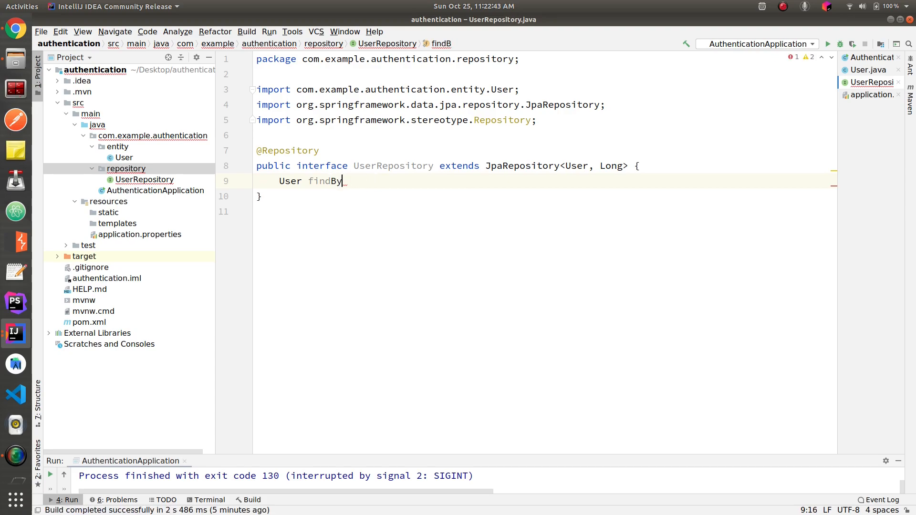
type("Username")
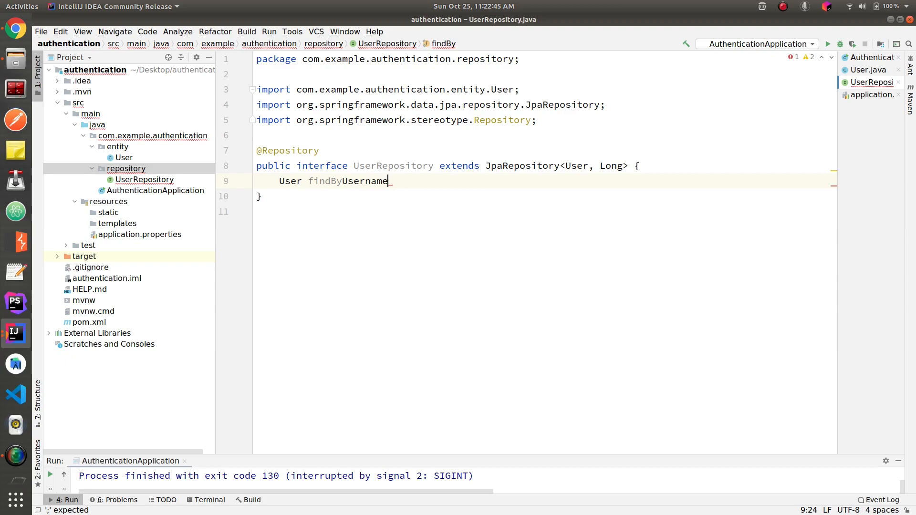
type("()")
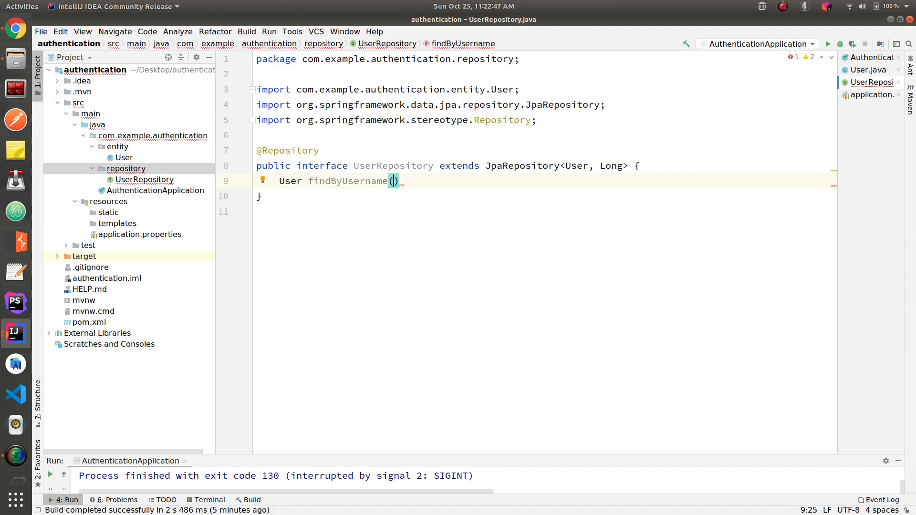
type("String")
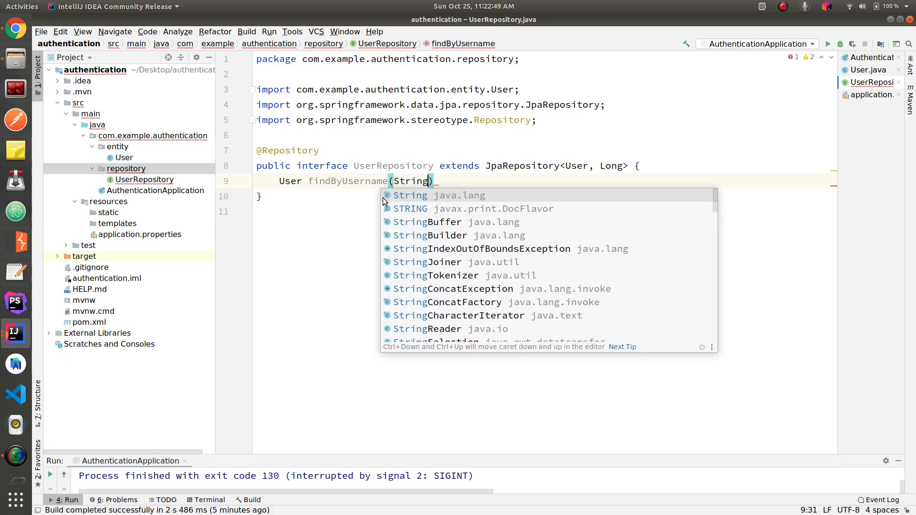
type("username")
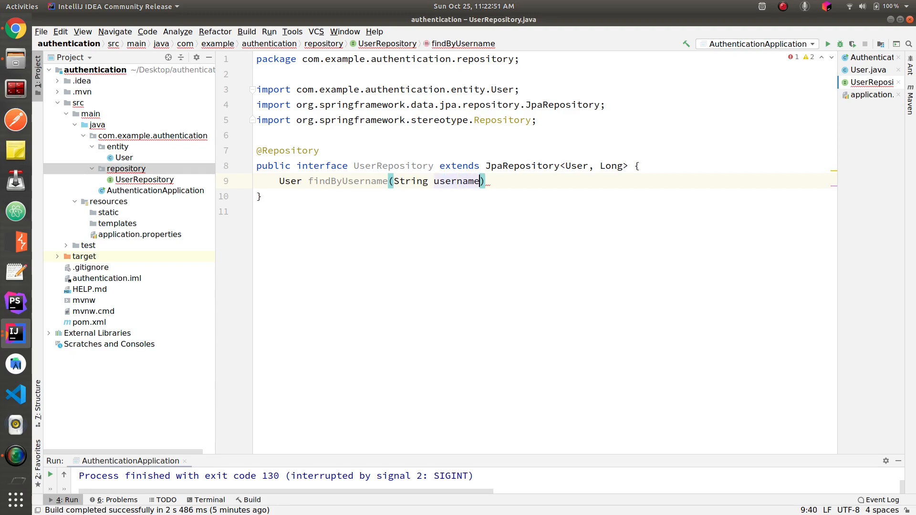
type(";")
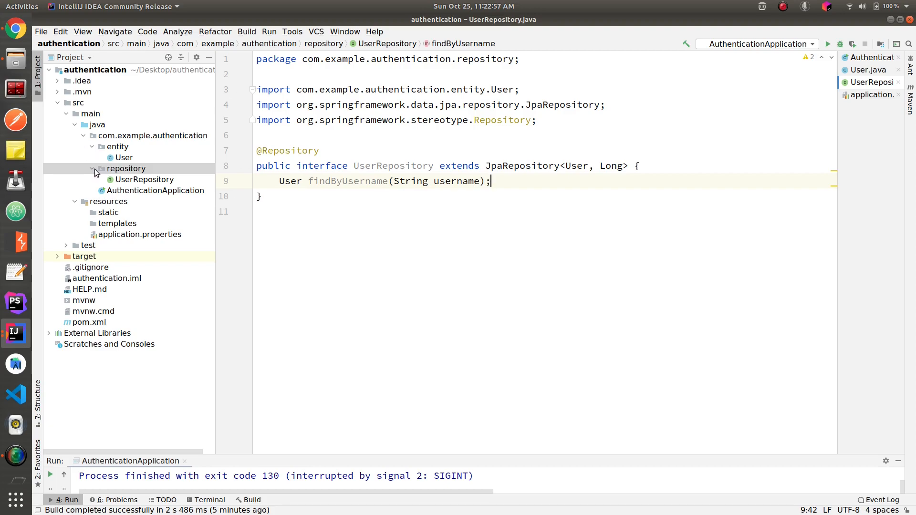
left_click(155, 191)
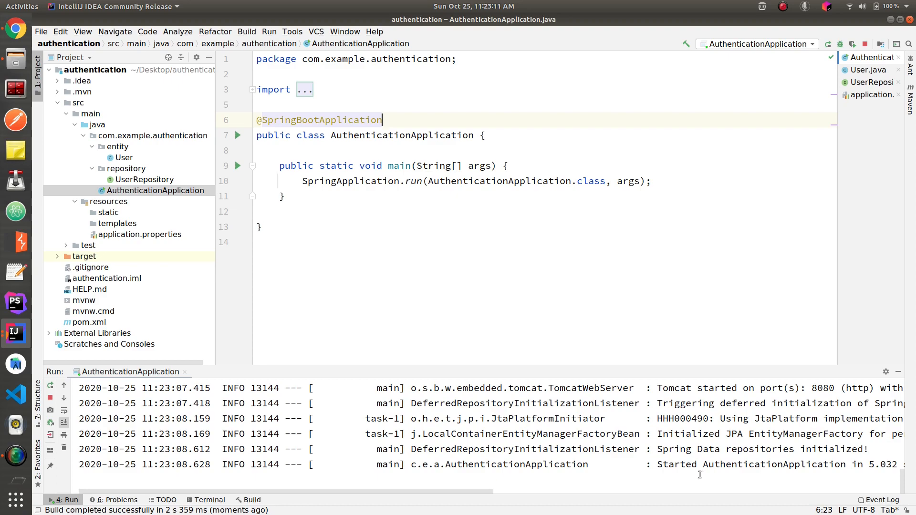
mouse_move(16, 28)
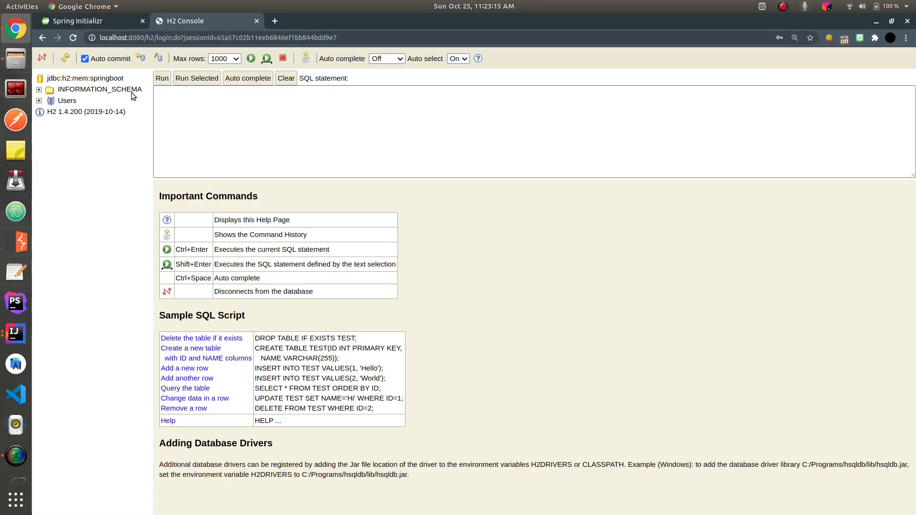
Reload the H2 Console and connect again to the jdbc:h2:mem:springboot database.
left_click(72, 37)
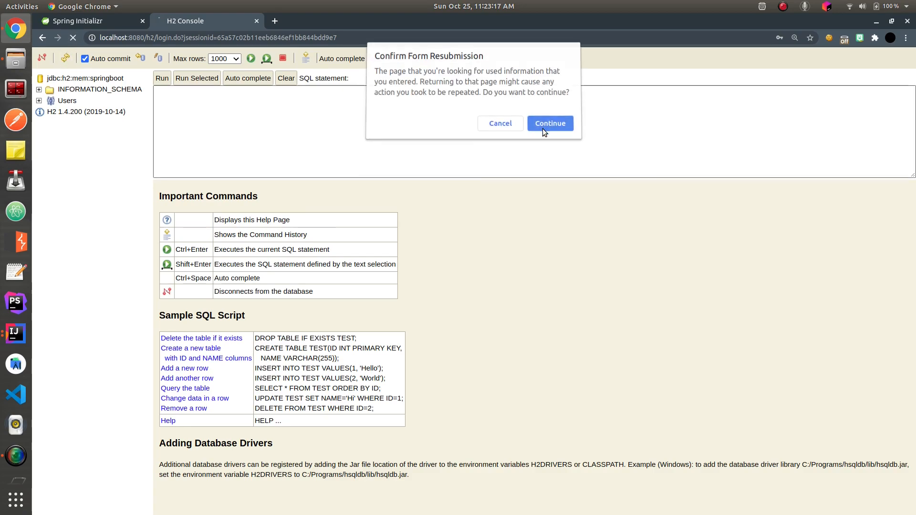
left_click(549, 123)
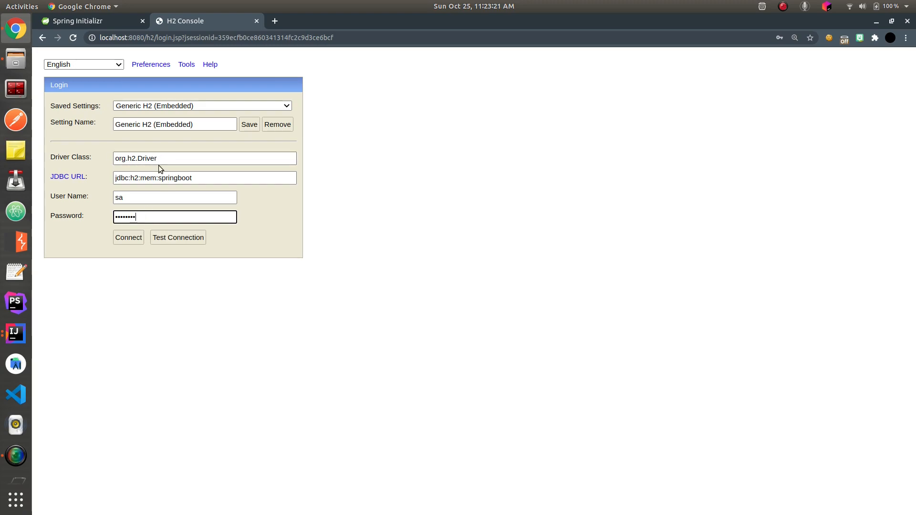
left_click(128, 237)
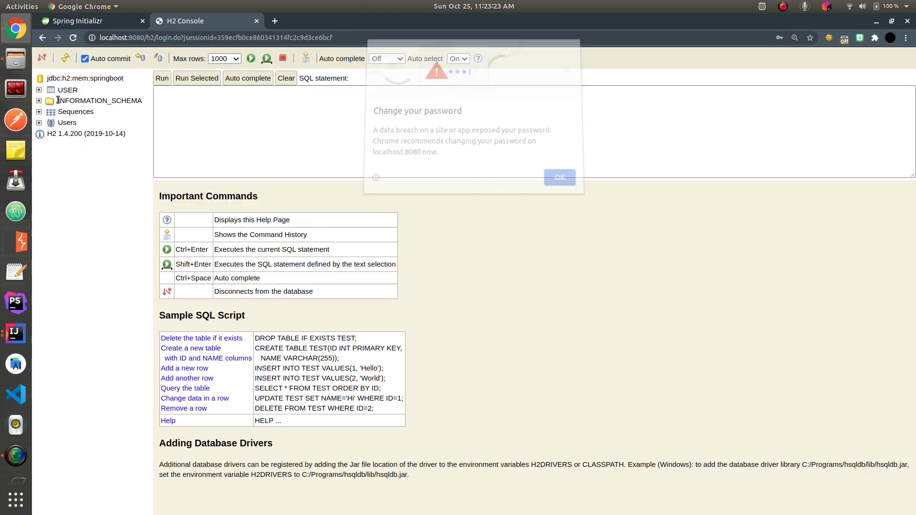
Run SELECT * FROM USER, showing ID, PASSWORD and USERNAME columns with no rows.
left_click(559, 178)
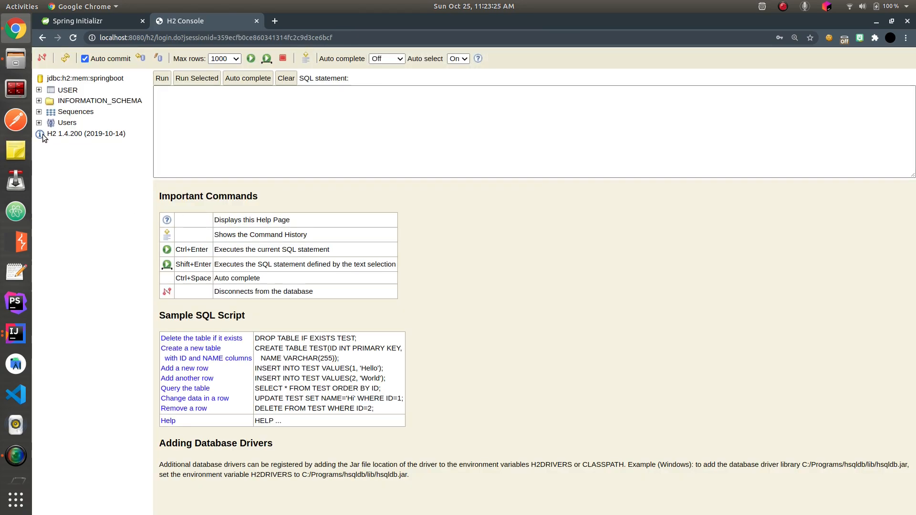
left_click(39, 123)
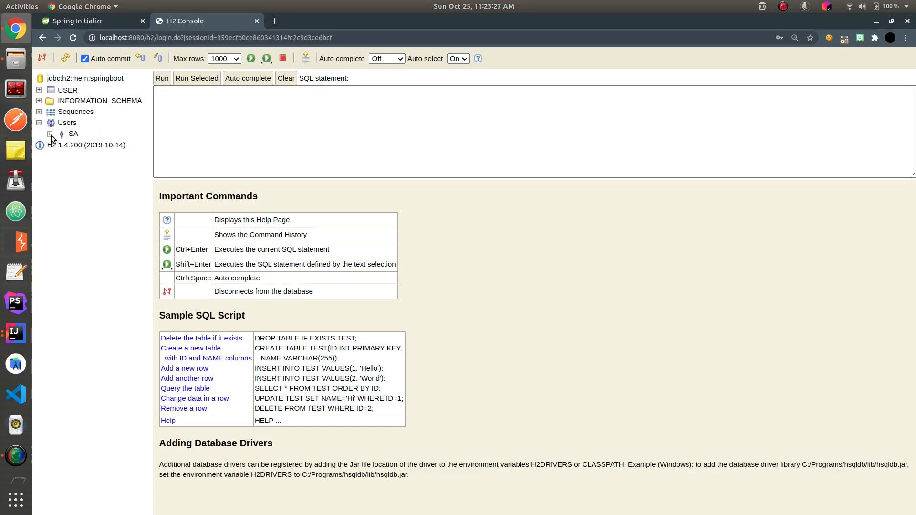
left_click(51, 133)
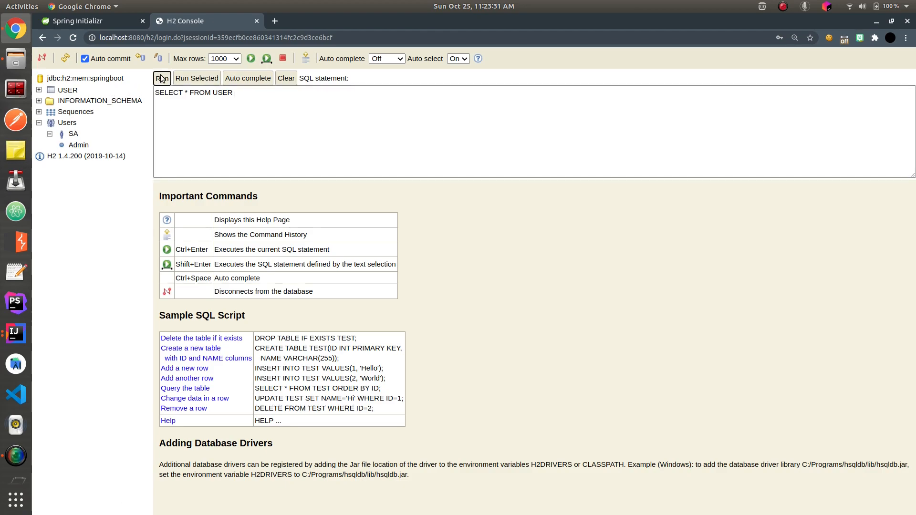
left_click(162, 77)
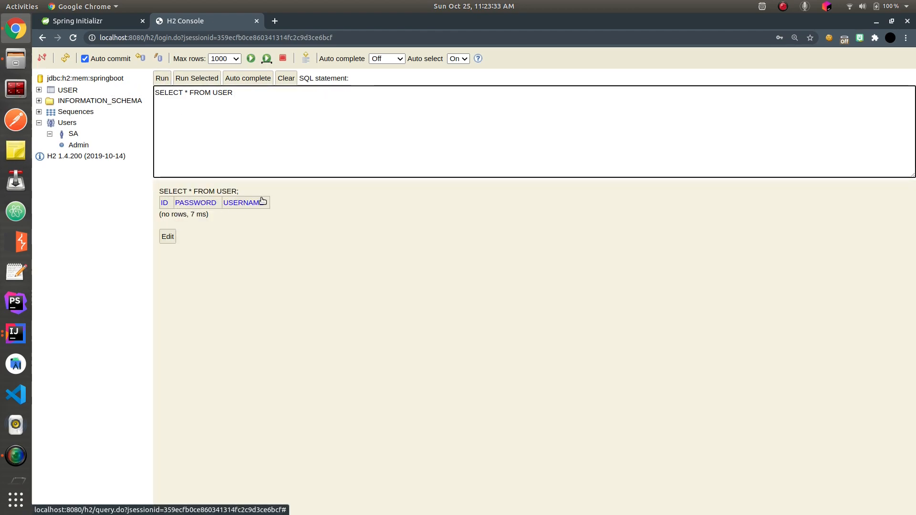
Expand the USER table, its indexes and the unique key index on USERNAME.
left_click(38, 90)
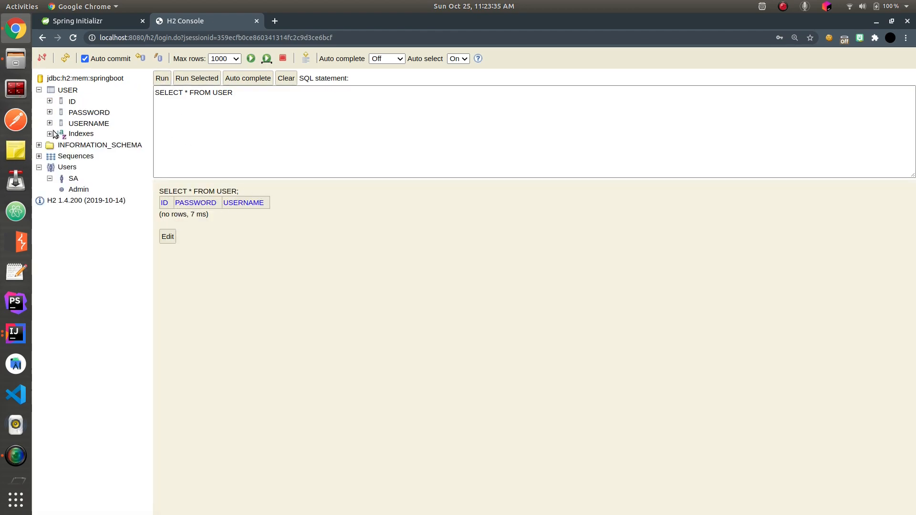
left_click(50, 133)
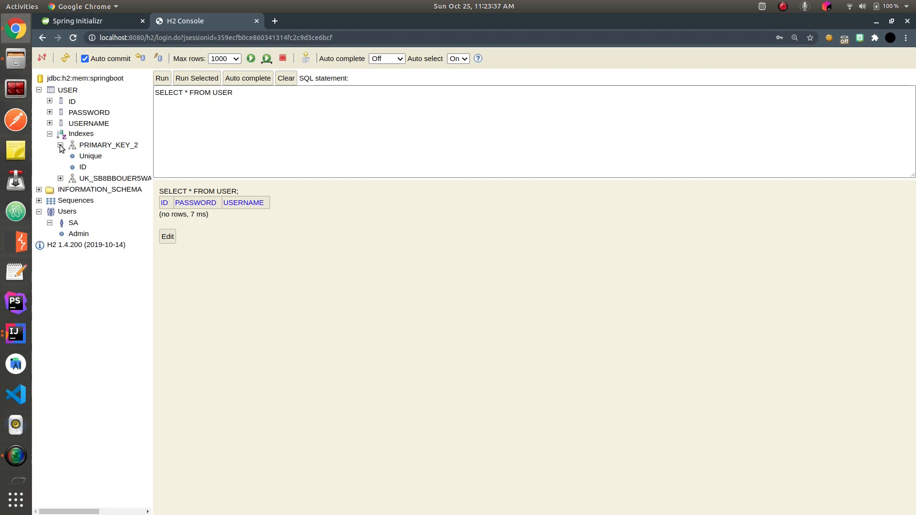
left_click(61, 178)
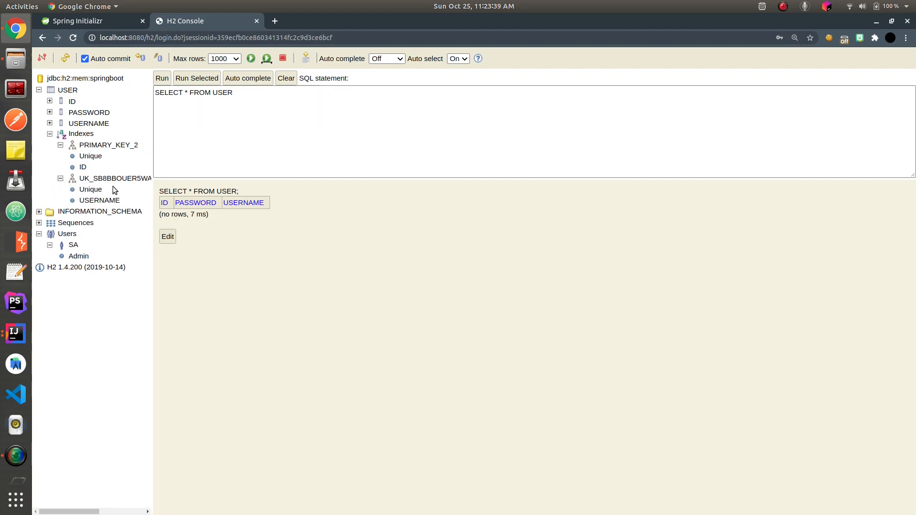
mouse_move(244, 253)
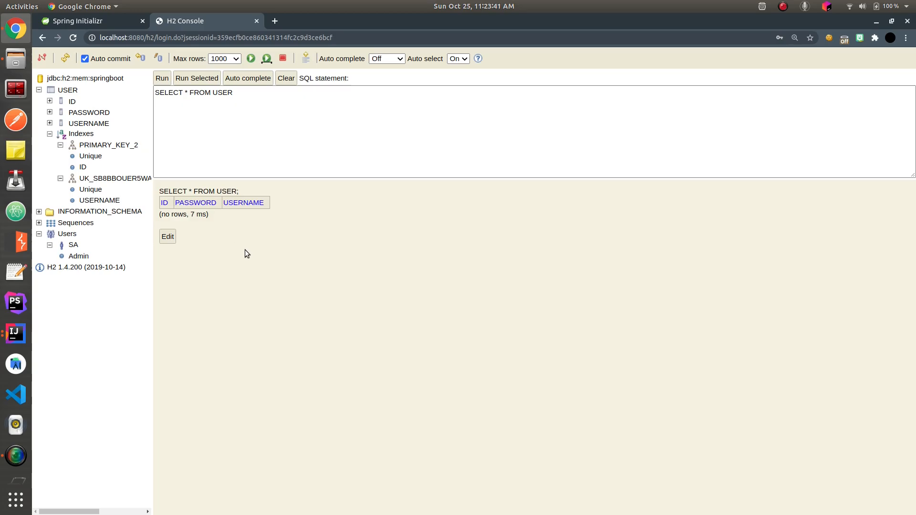